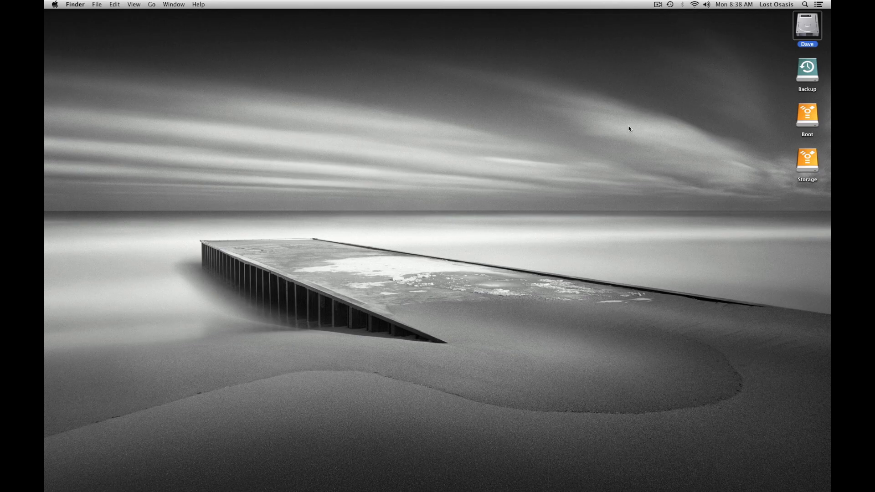
mouse_move(627, 128)
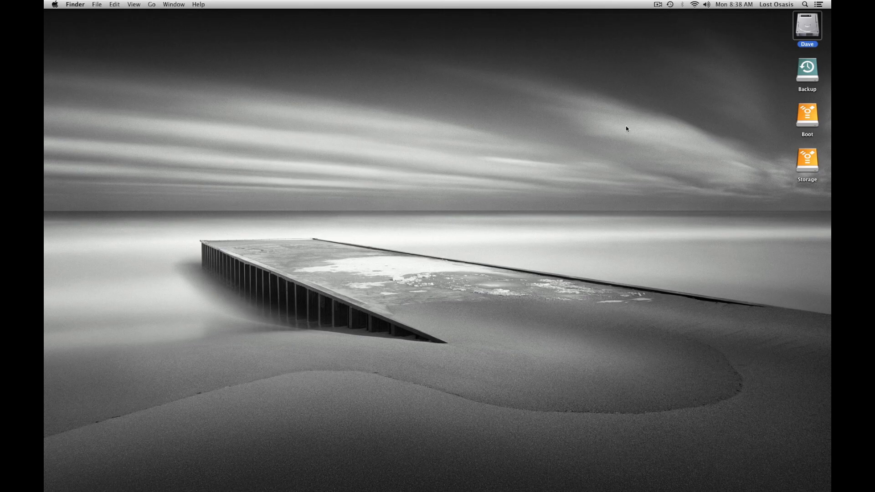
mouse_move(273, 491)
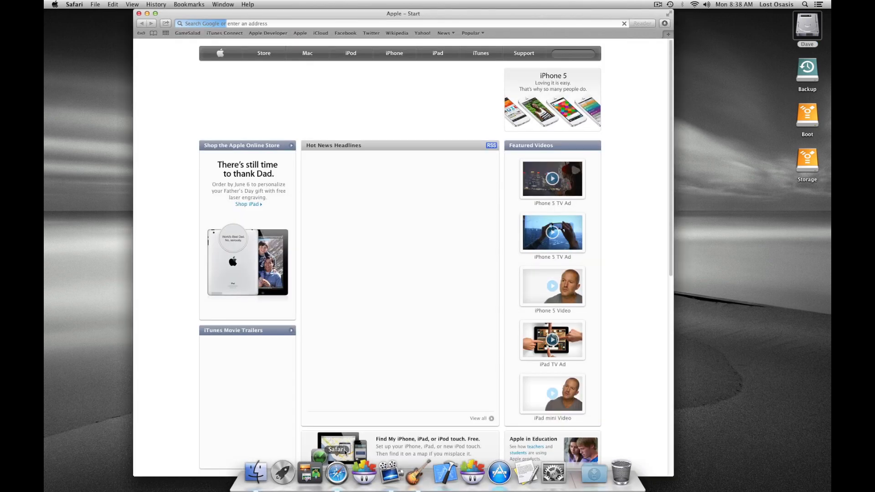
- Reach the iOS App IDs list via Certificates, Identifiers & Profiles in Apple Developer
left_click(267, 33)
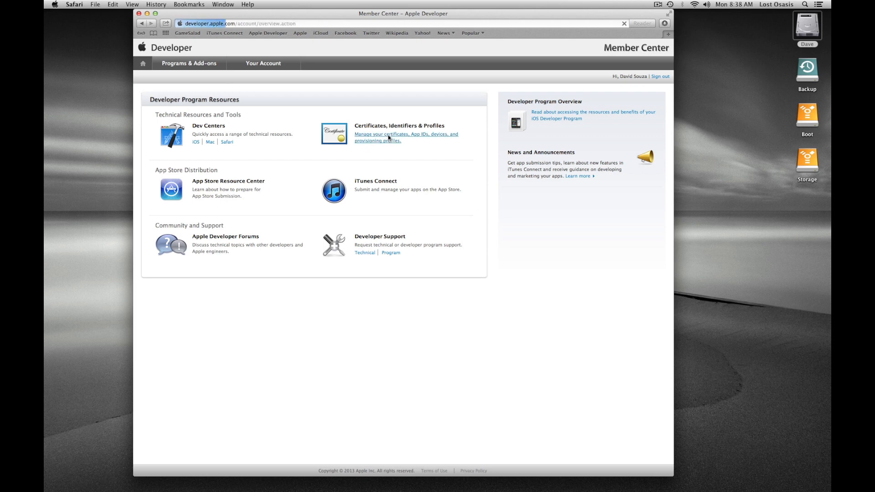
left_click(388, 137)
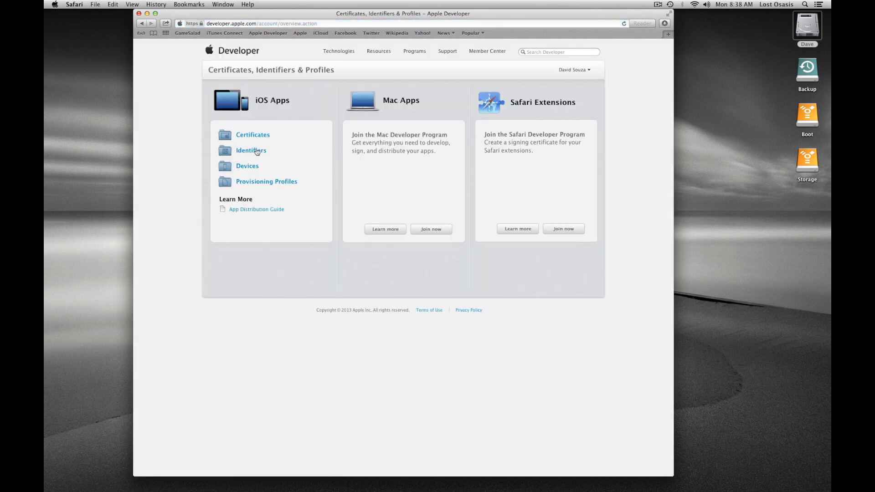
left_click(250, 150)
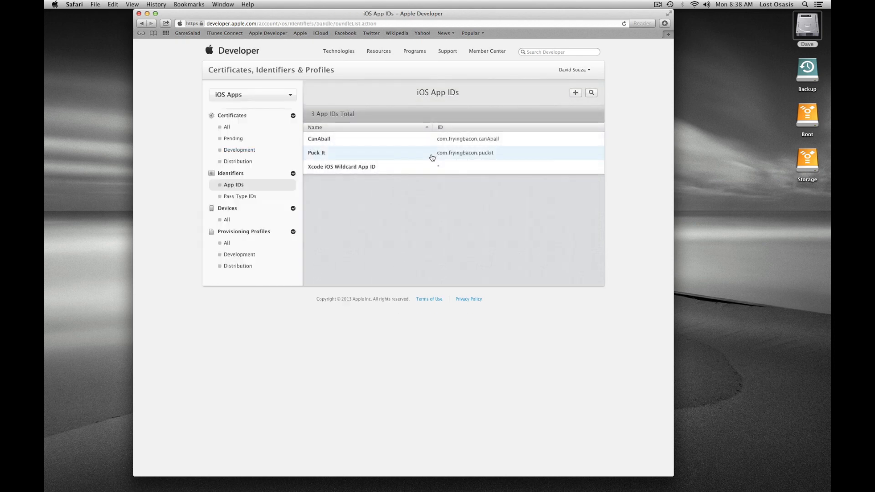
mouse_move(407, 155)
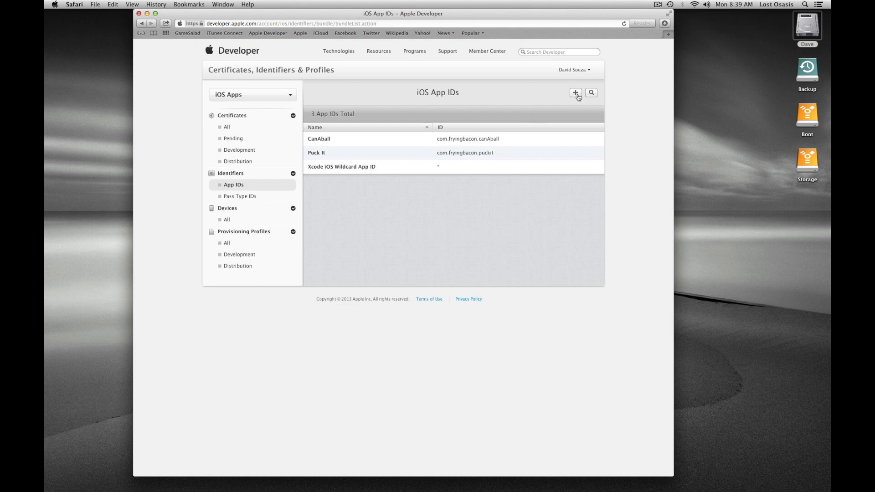
mouse_move(575, 92)
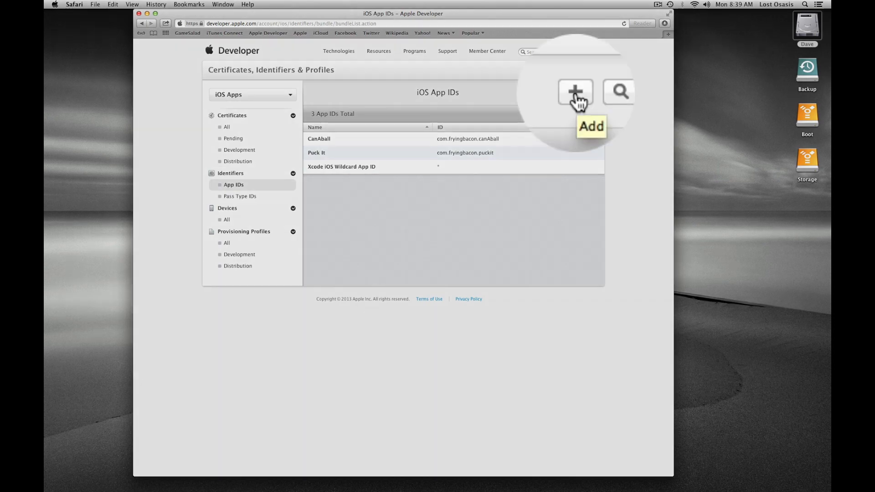
- Start a new App ID named 'Puck it Pocket Edition' and move down to the App ID Suffix section
left_click(575, 92)
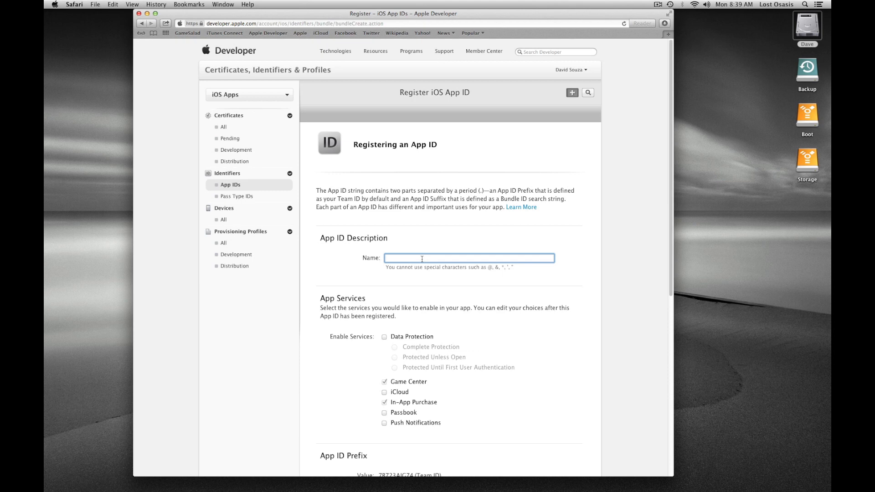
type("Pu")
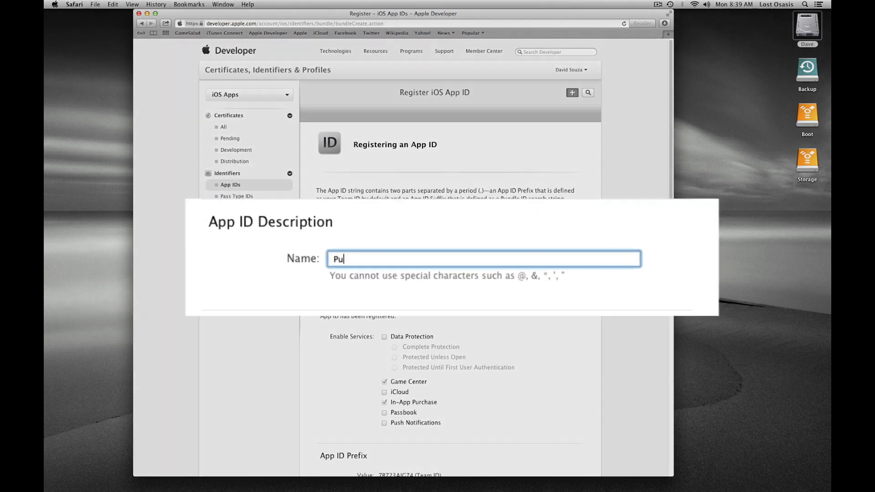
type("ck it")
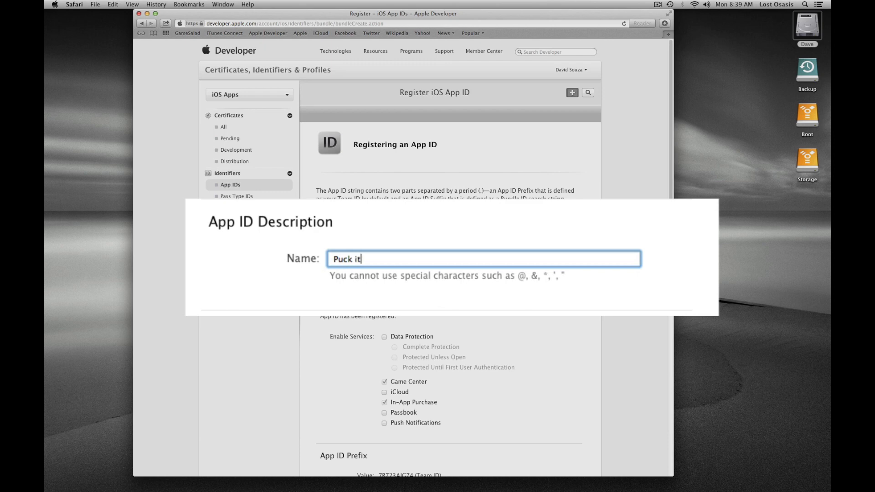
type("Pock")
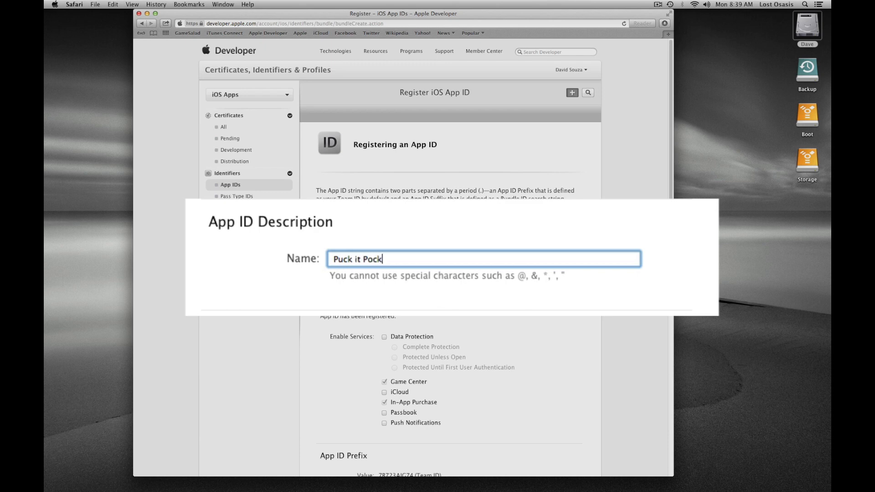
type("et Edition")
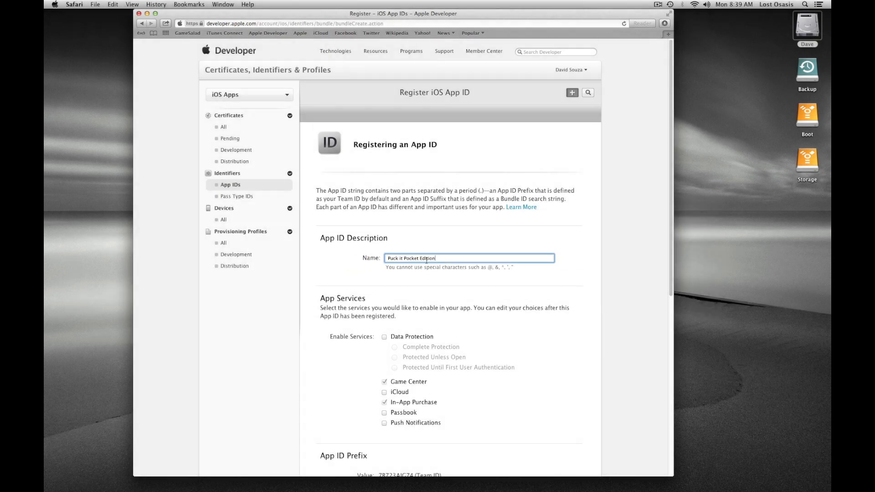
scroll("down", 3)
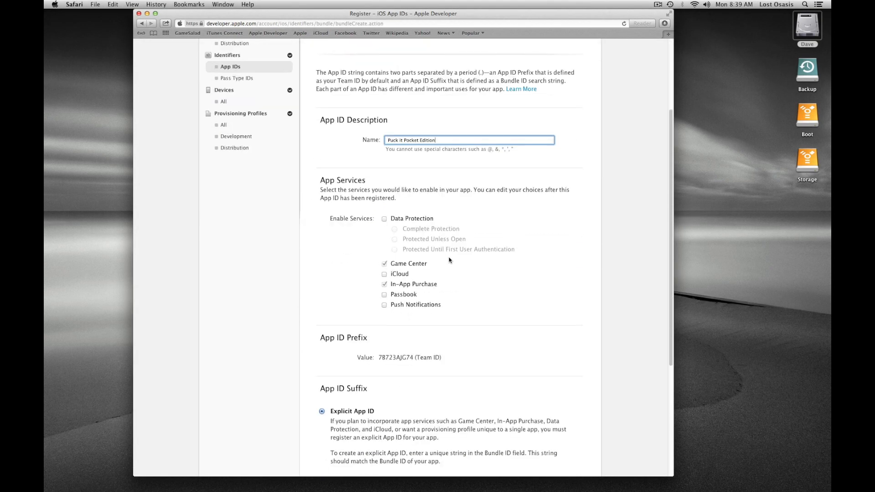
scroll("down", 3)
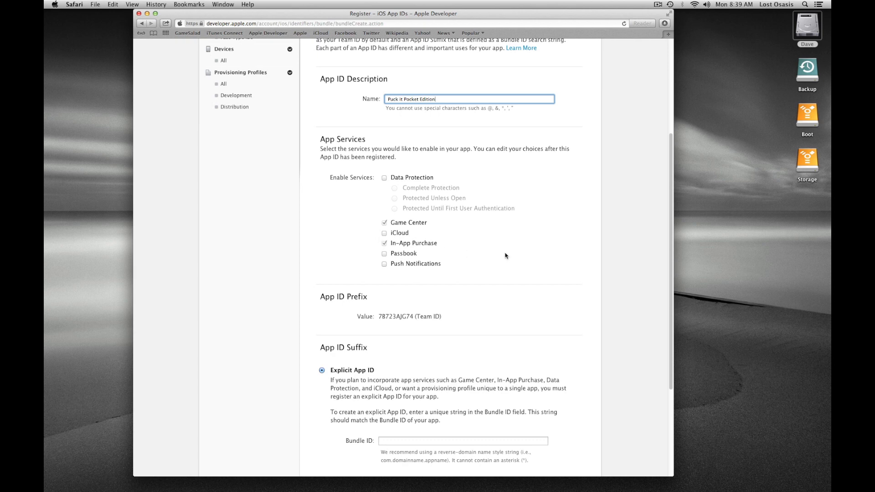
scroll("down", 3)
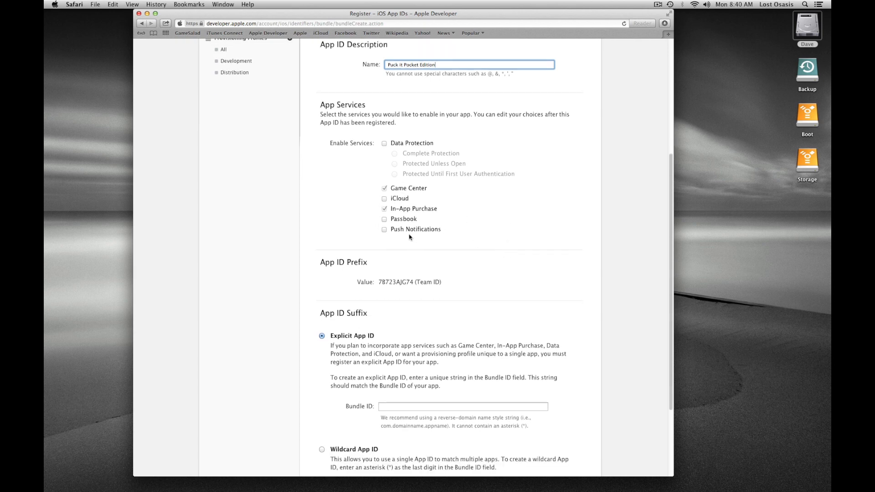
scroll("down", 3)
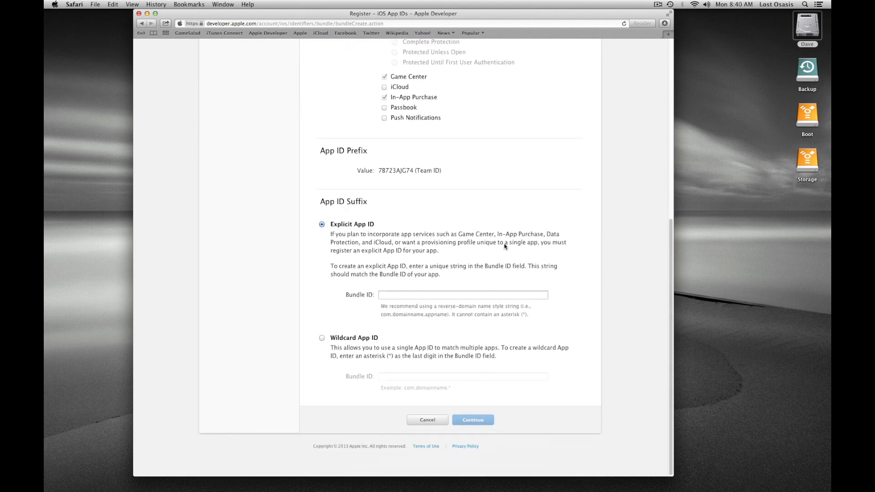
mouse_move(405, 290)
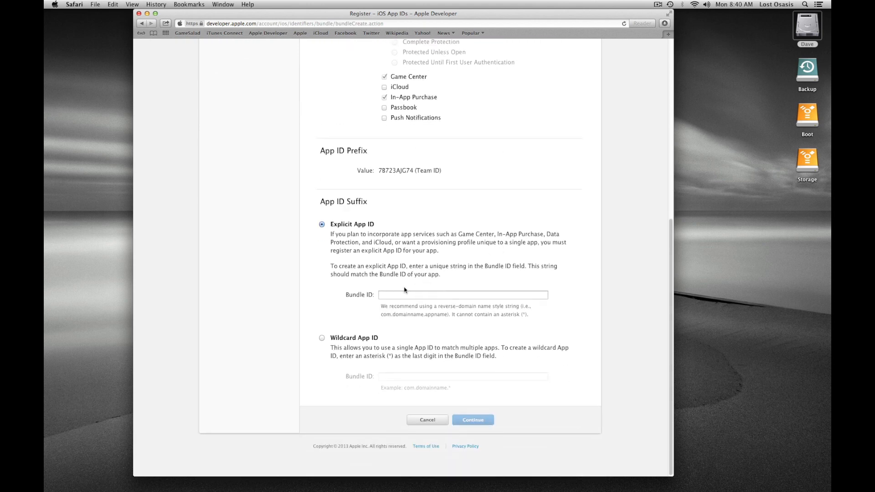
- Enter the explicit bundle ID com.fryingbacon.puckitpe for the new App ID
left_click(462, 294)
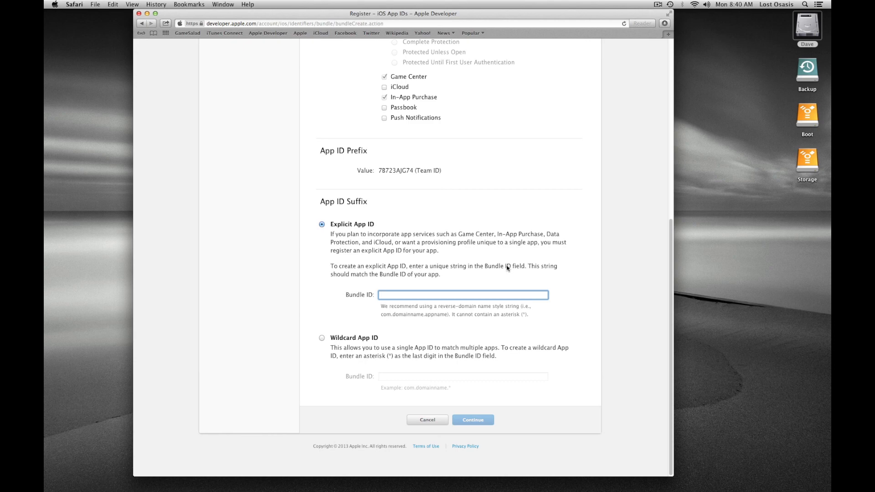
type("com.")
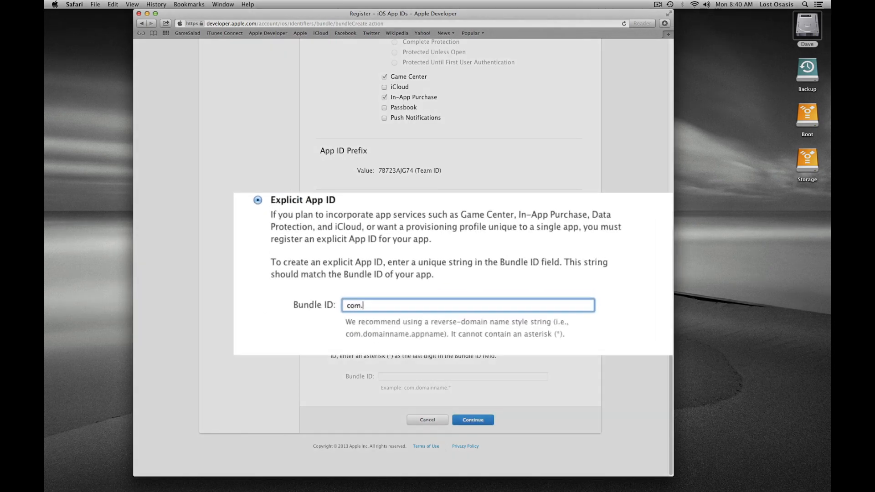
type("fryingb")
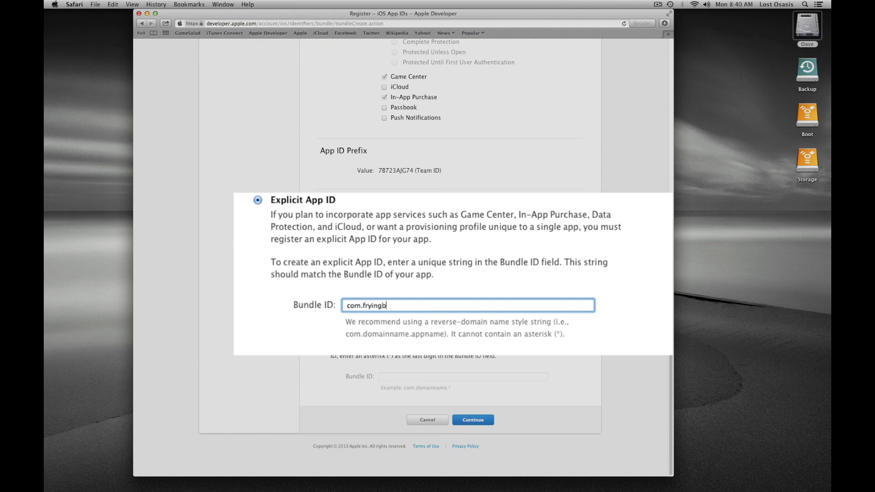
type("acon")
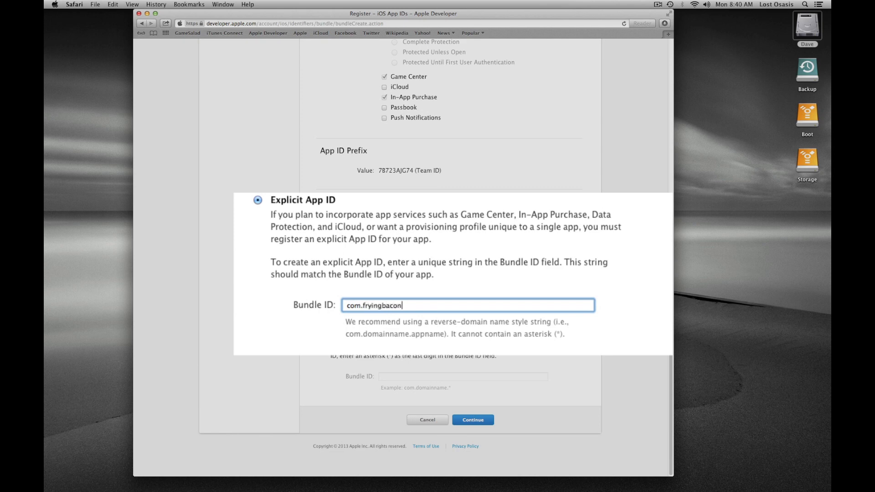
type(".pu")
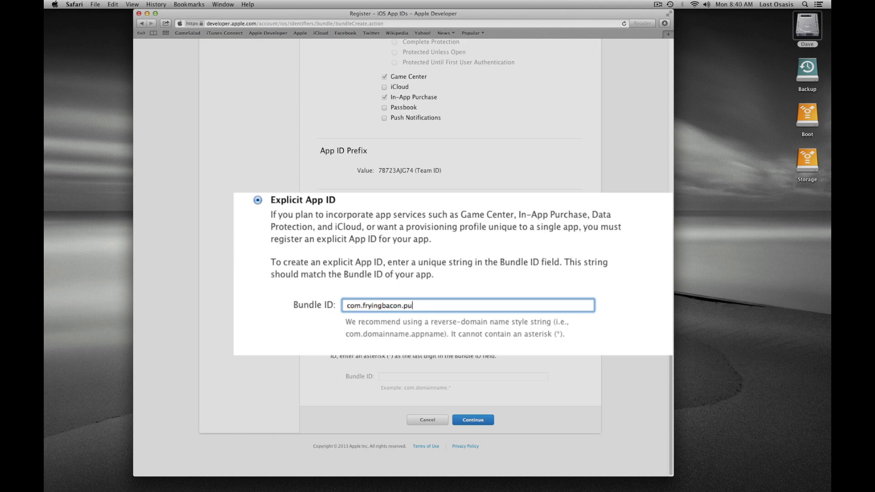
type("ckit")
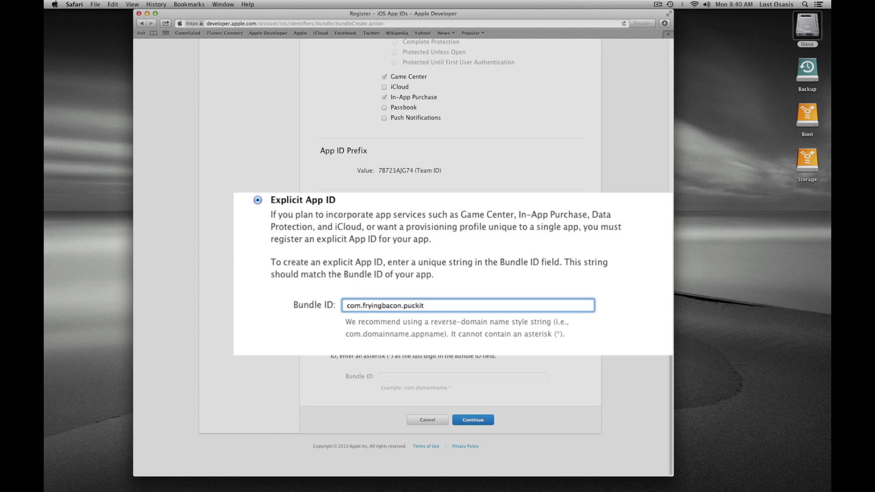
type("pe")
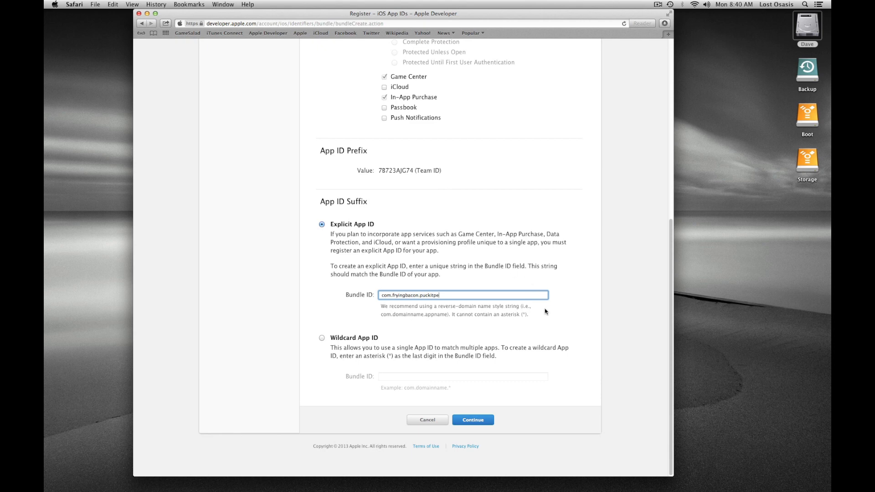
mouse_move(402, 305)
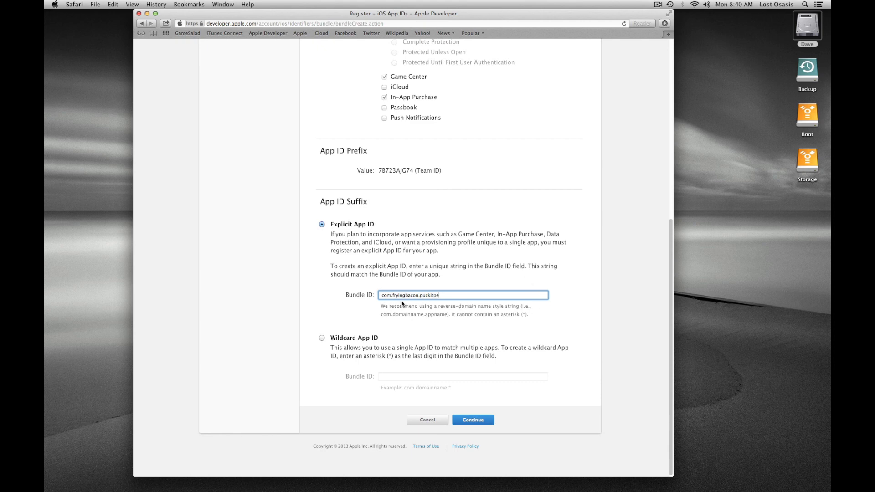
mouse_move(448, 302)
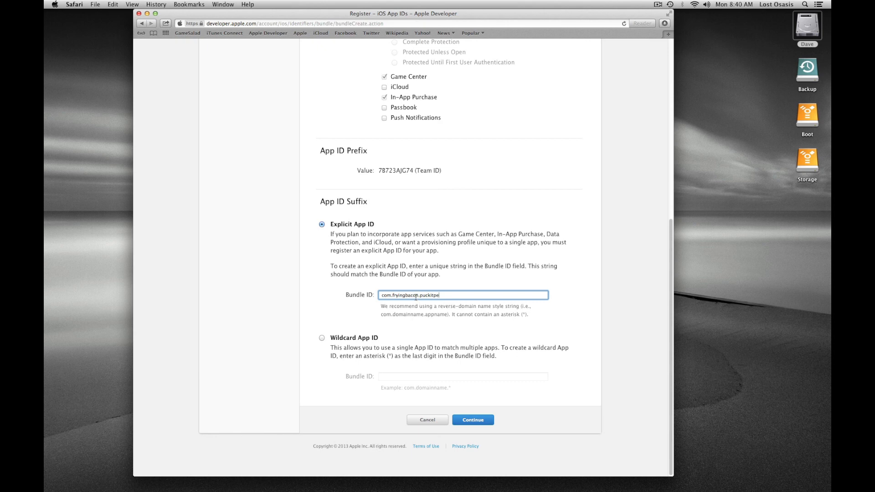
mouse_move(435, 305)
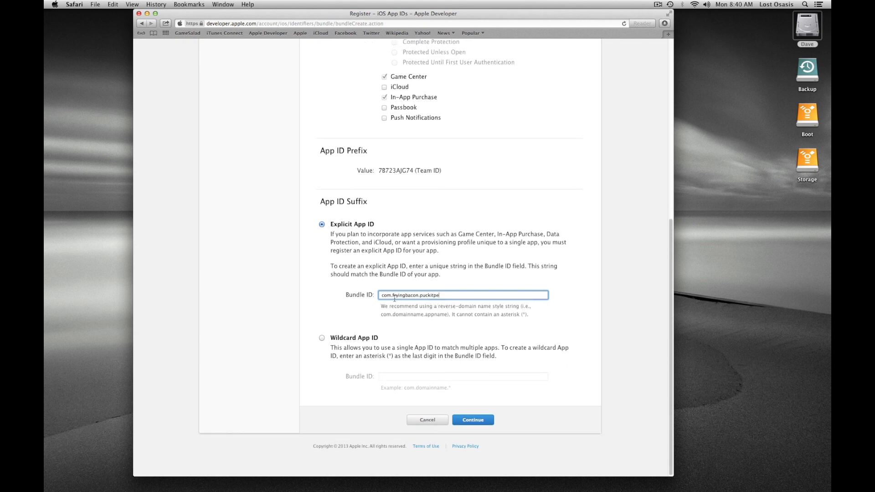
mouse_move(473, 419)
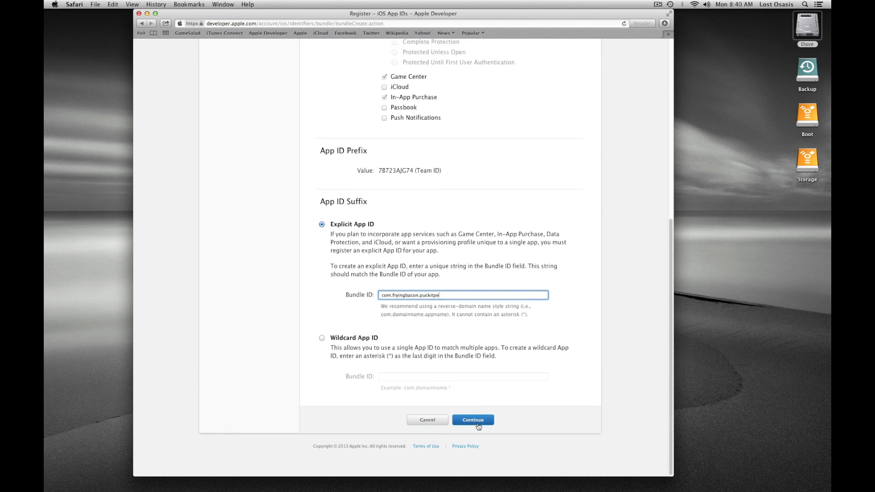
- Review the App ID summary and submit the Puck it Pocket Edition registration
left_click(473, 419)
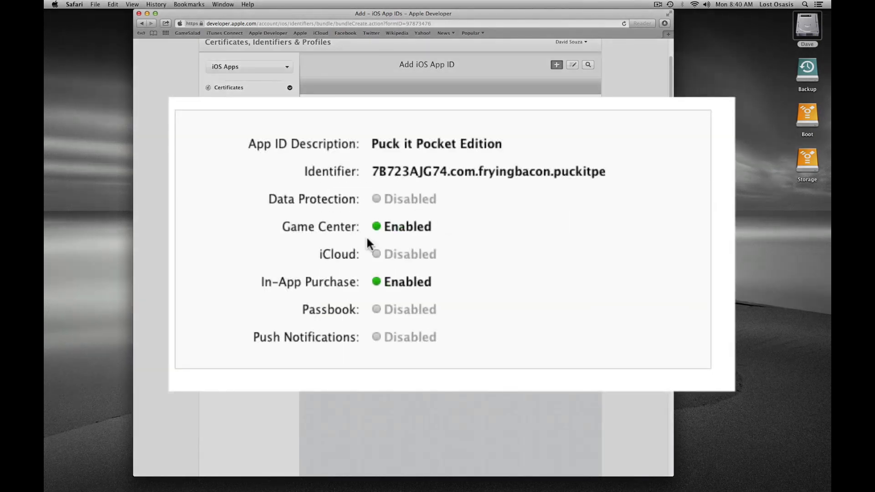
mouse_move(399, 243)
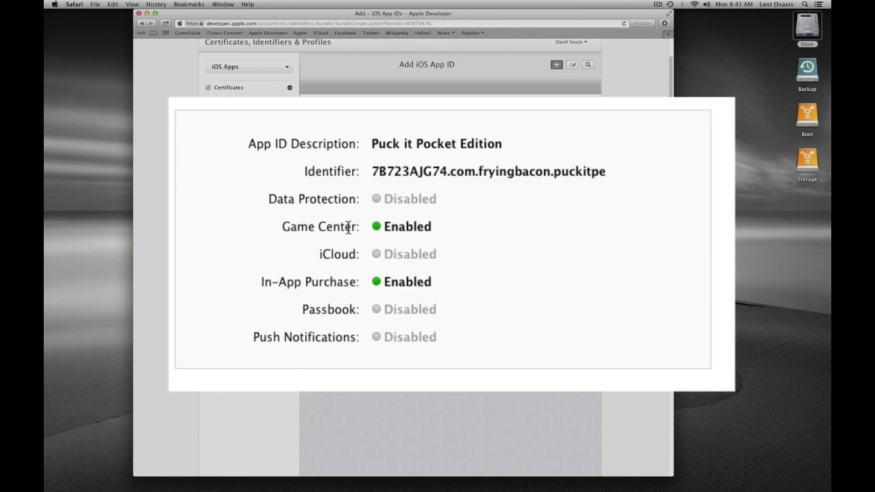
mouse_move(495, 389)
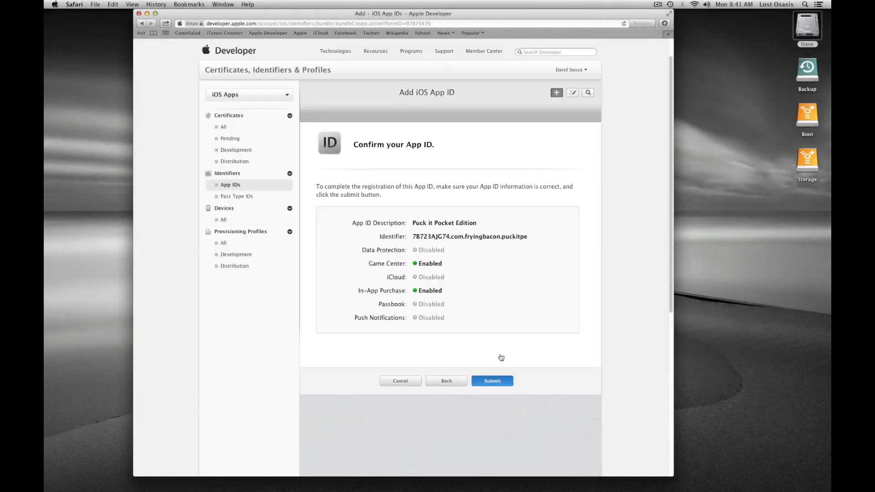
left_click(492, 381)
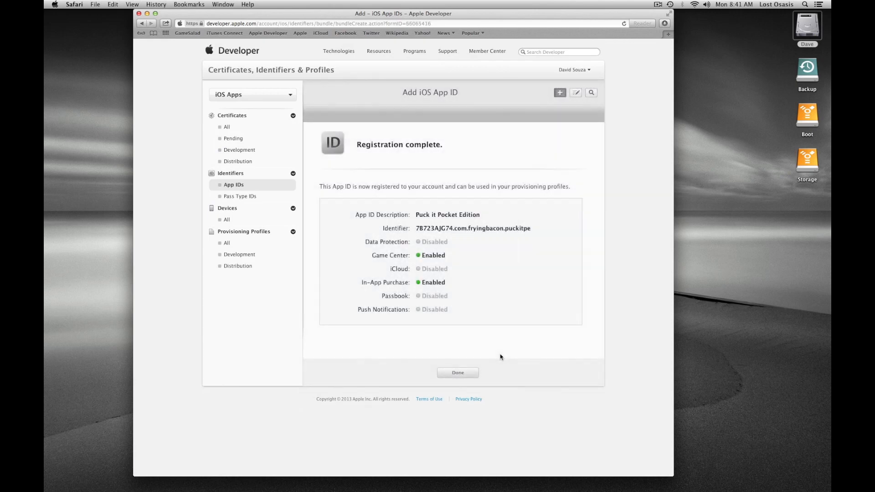
mouse_move(497, 283)
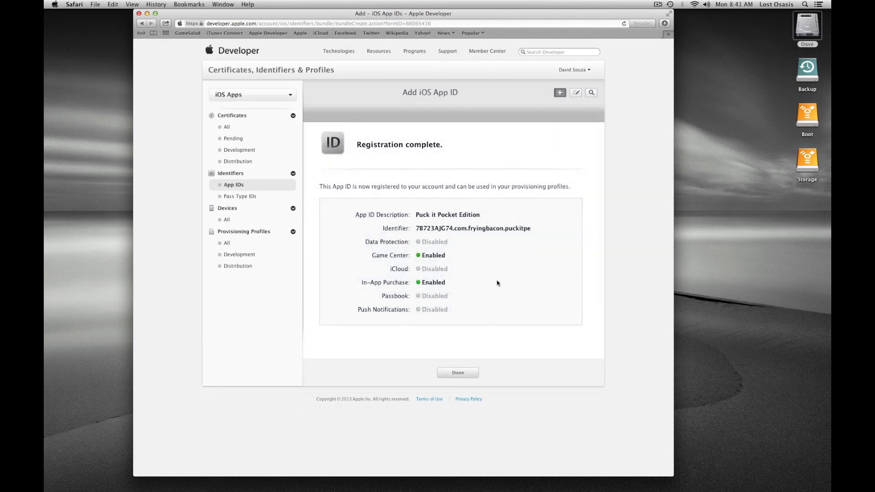
- Return to the App IDs list, then bring up the iOS Provisioning Profiles list
left_click(456, 372)
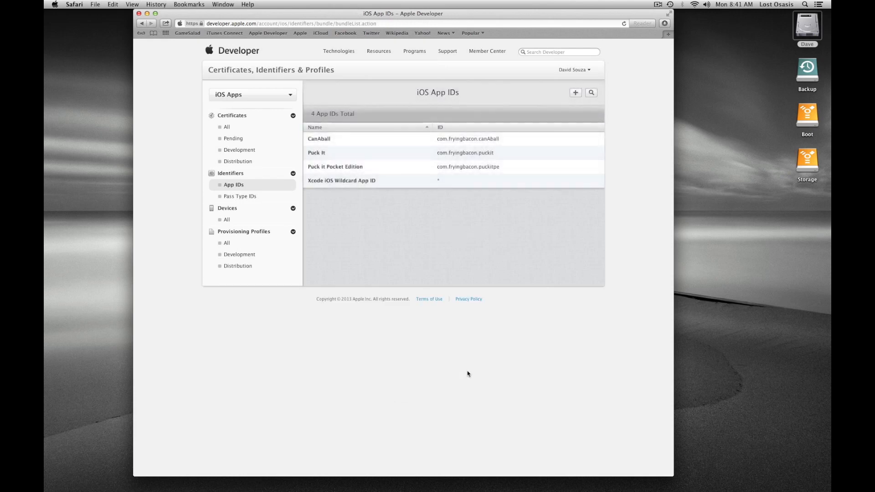
mouse_move(336, 169)
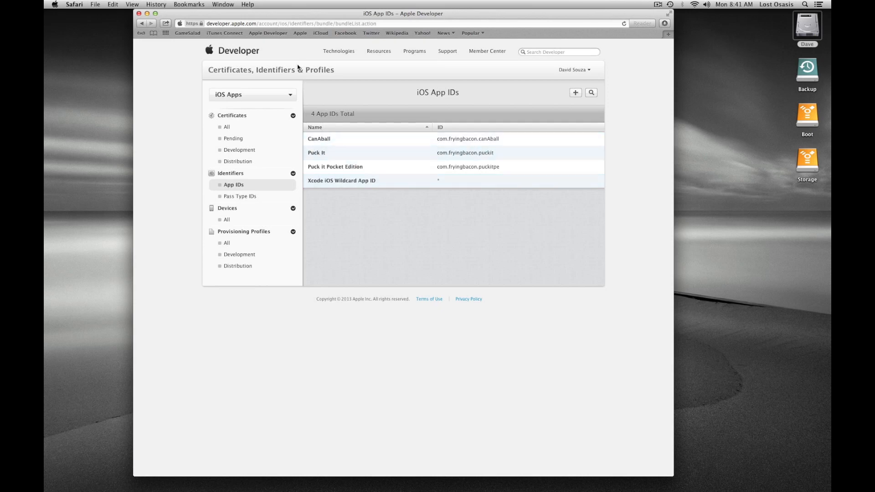
mouse_move(285, 49)
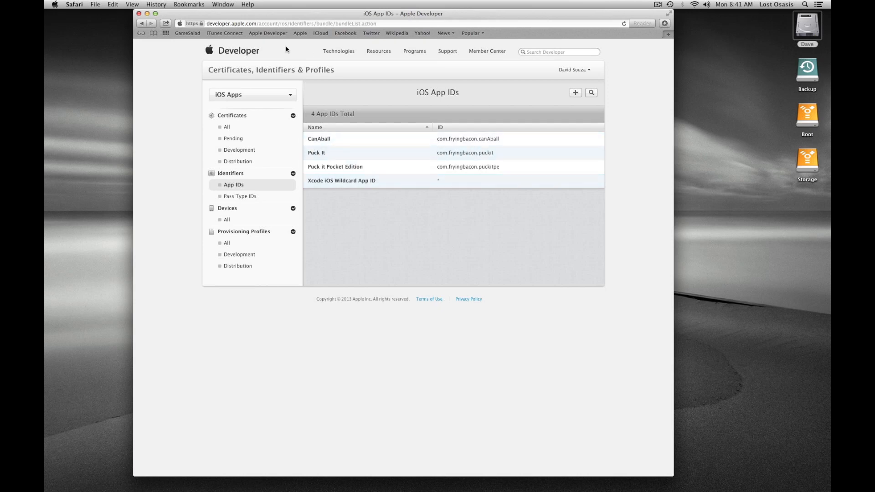
mouse_move(336, 166)
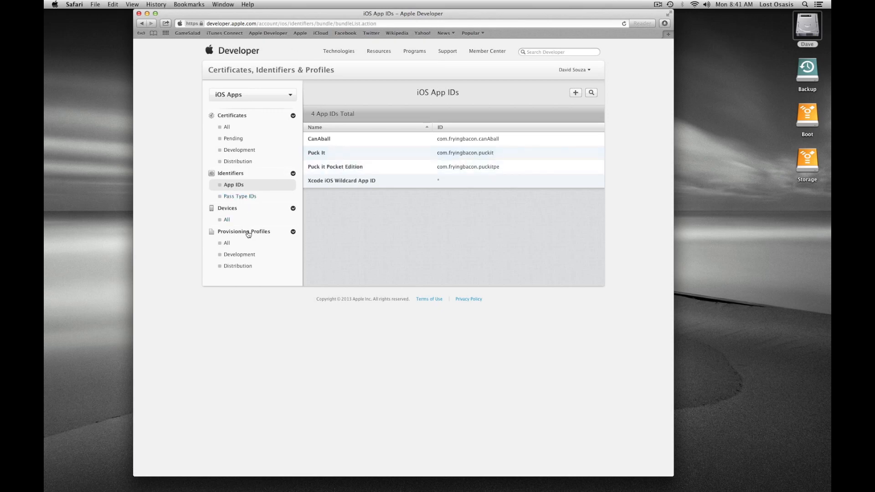
left_click(227, 242)
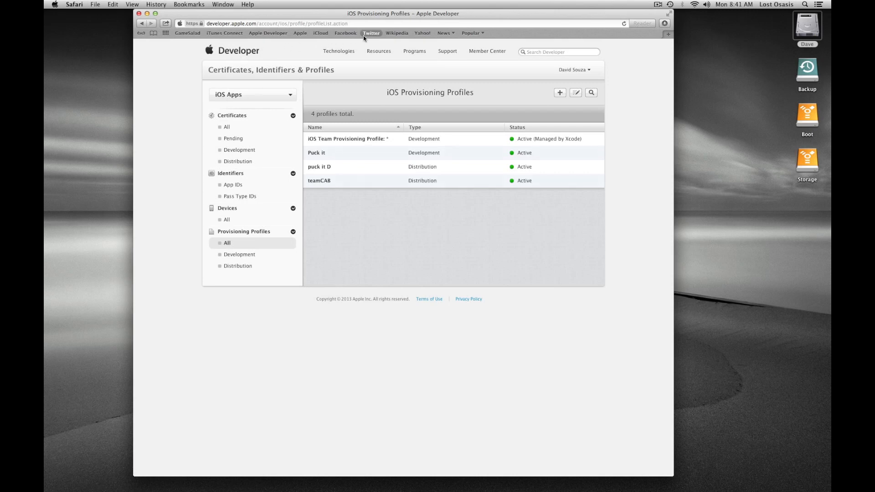
- Sign in to iTunes Connect, enter Manage Your Apps and begin adding a new app
left_click(224, 33)
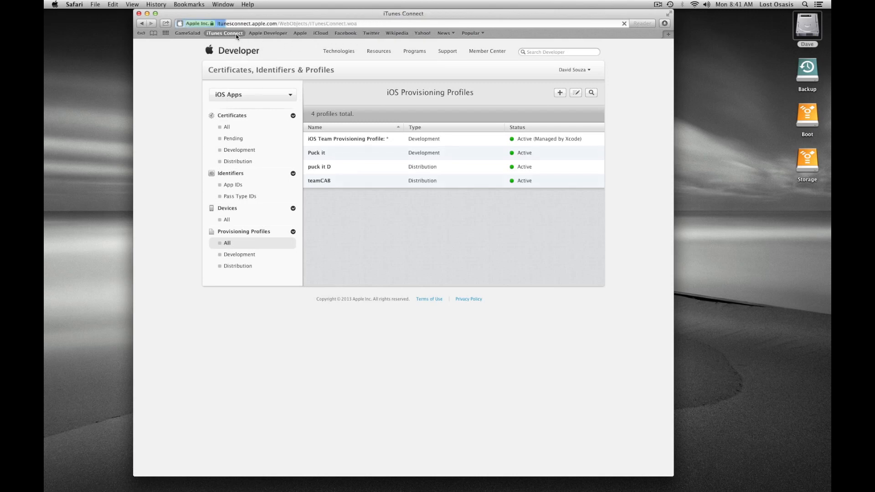
left_click(224, 32)
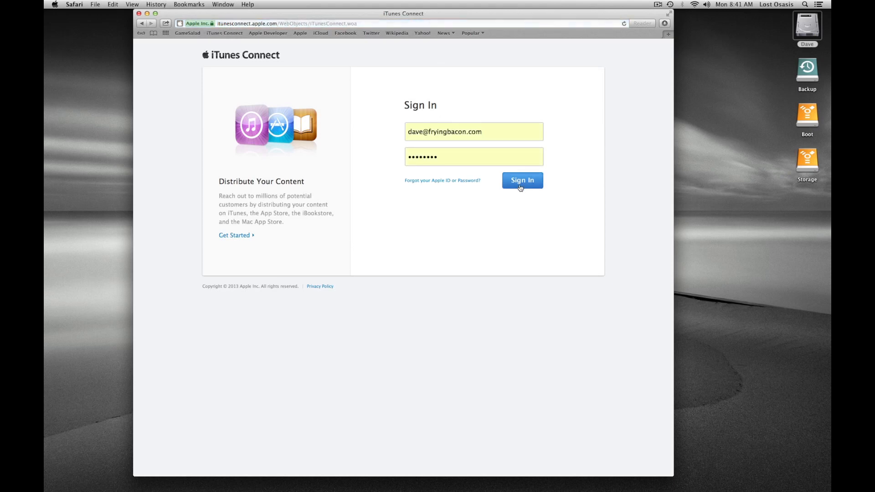
left_click(521, 181)
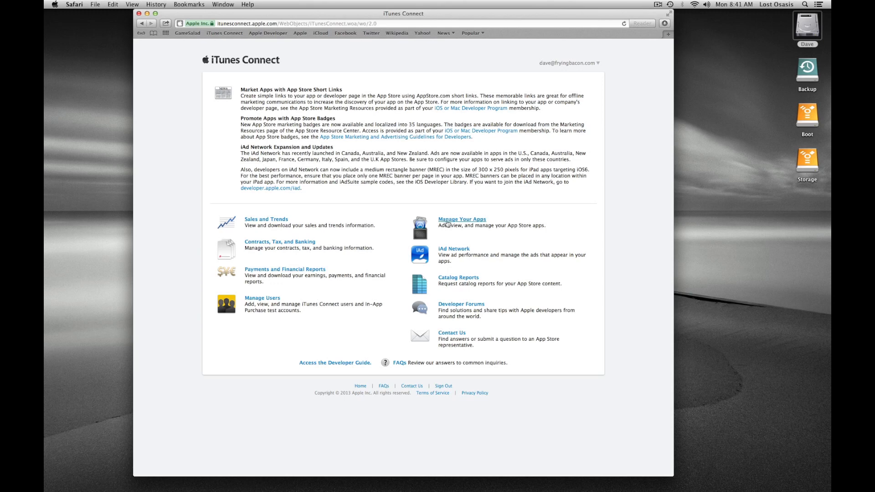
left_click(461, 219)
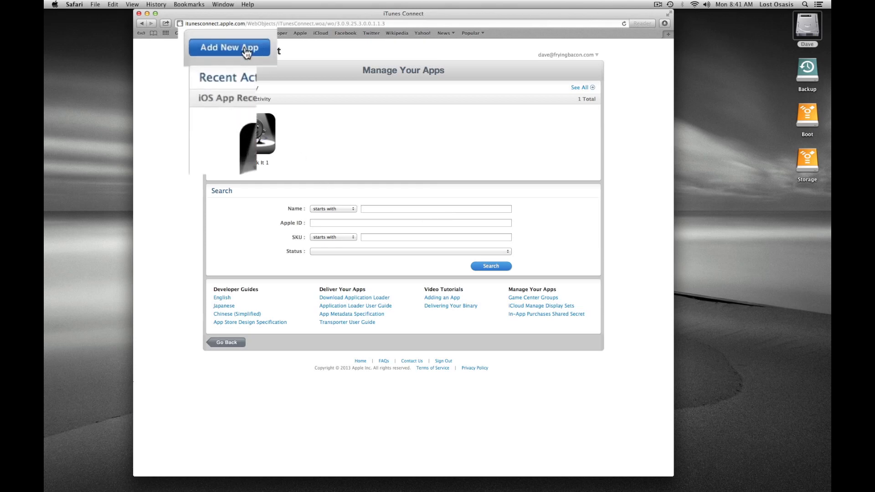
left_click(228, 47)
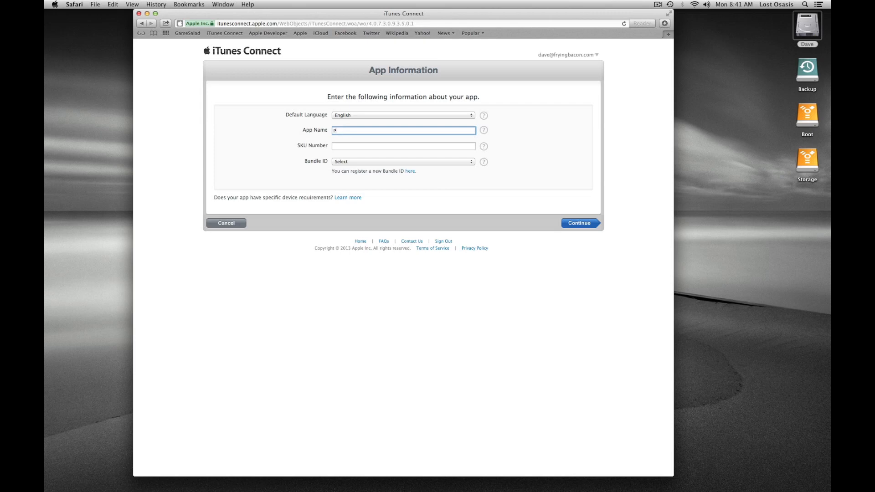
- Name the app 'Puck It Pocket Edition' and give it SKU PILOPE
type("uck It Pock")
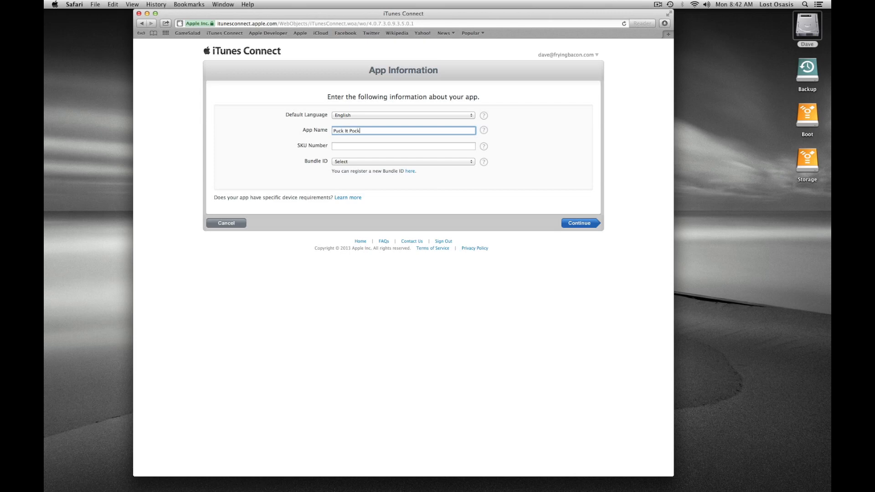
type("et")
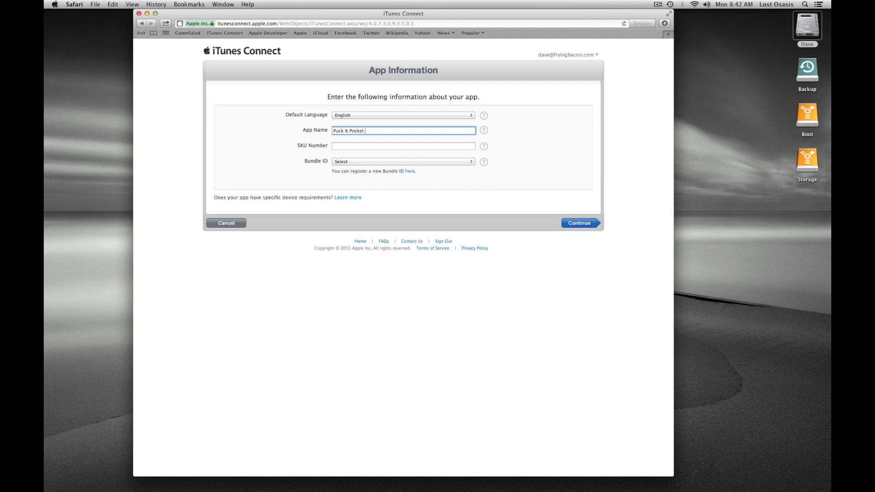
type("Edit")
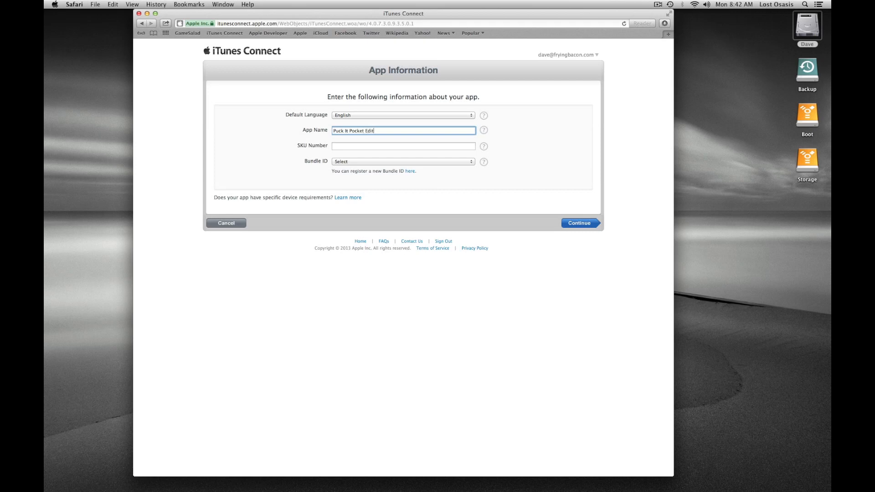
type("ion")
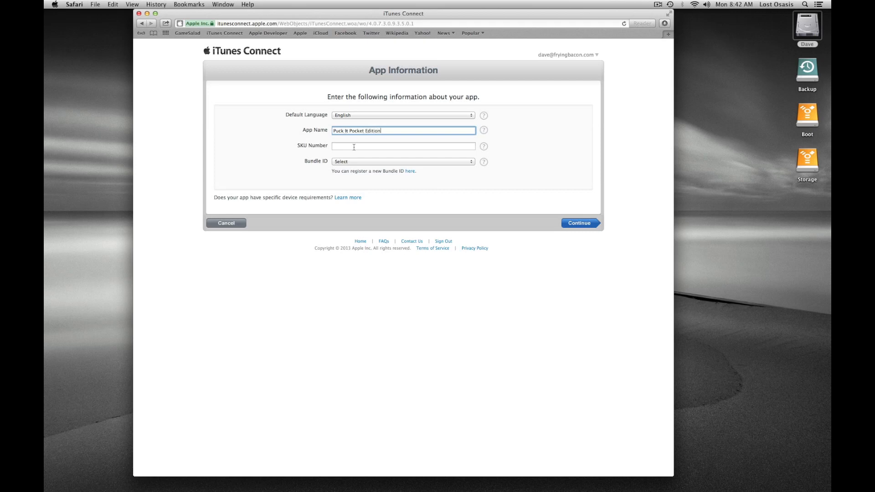
left_click(403, 146)
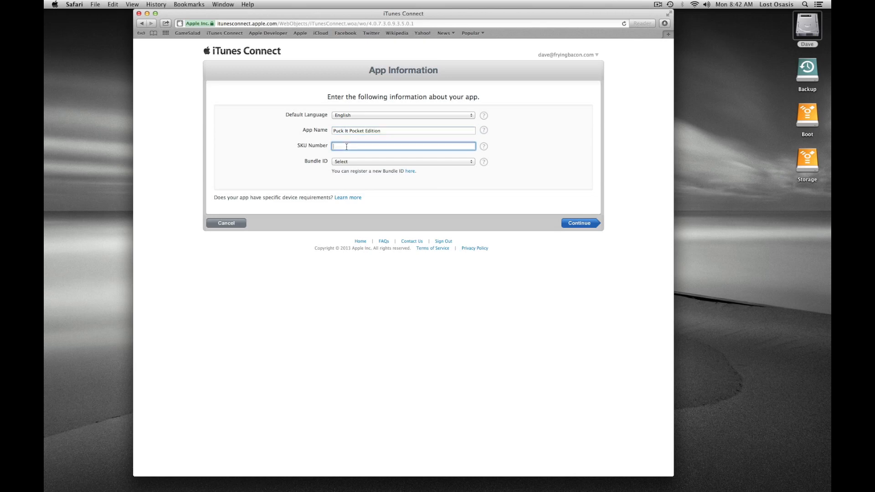
type("Pi")
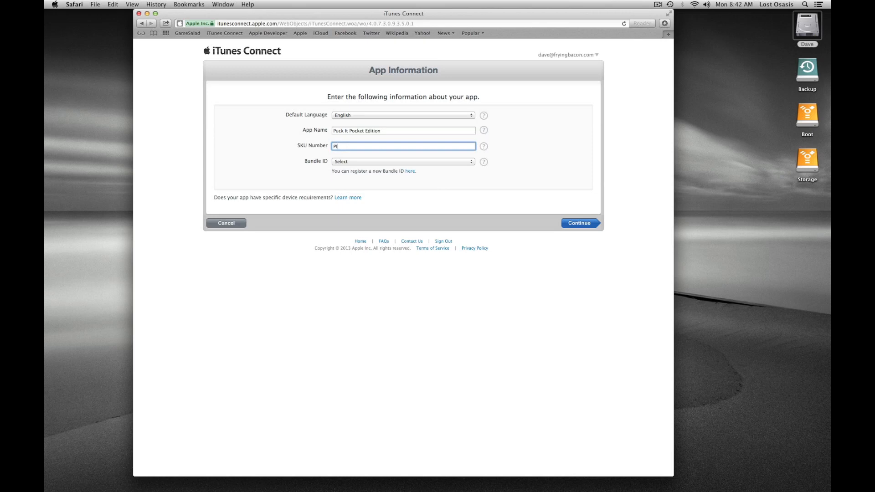
type("ILO")
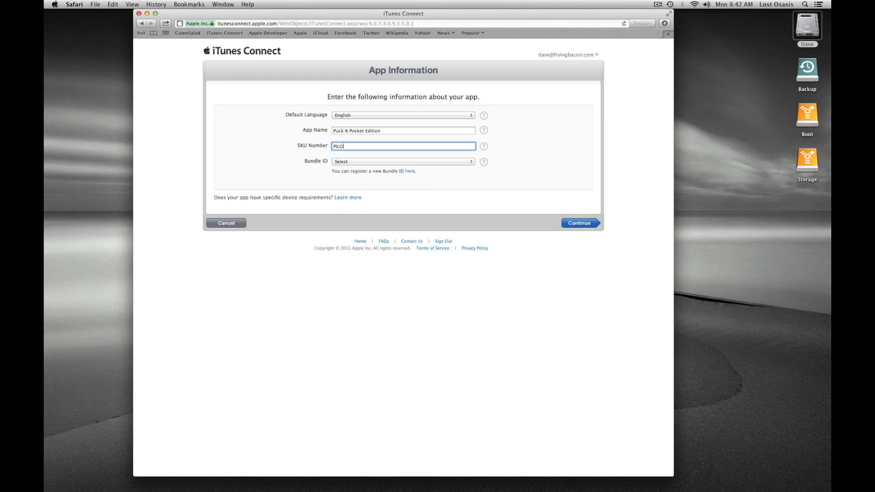
type("PE")
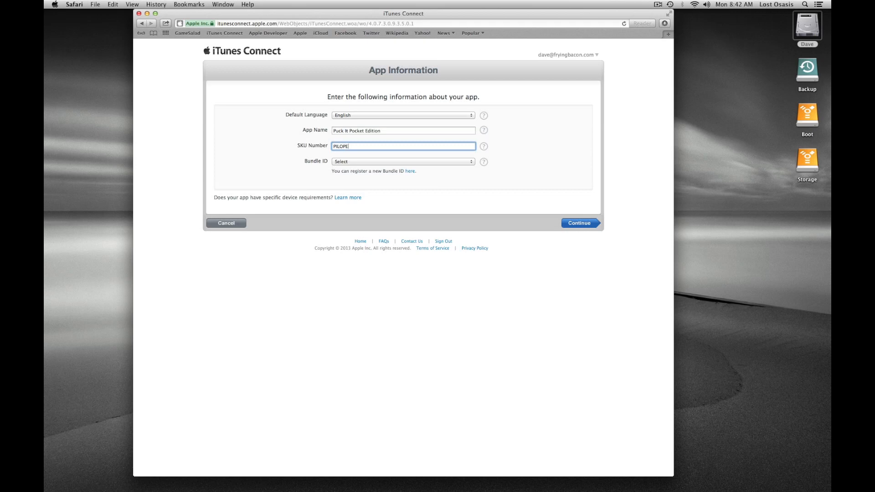
- Select the puckitpe bundle ID and continue to availability and pricing
left_click(402, 163)
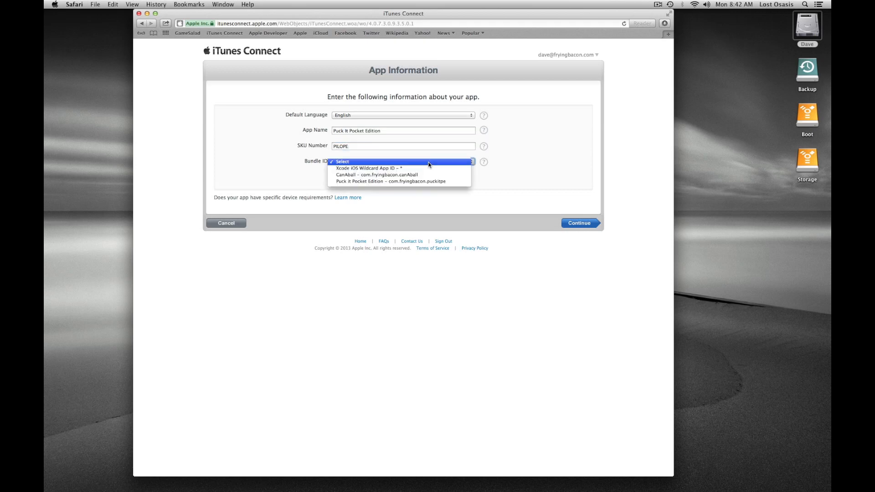
mouse_move(424, 182)
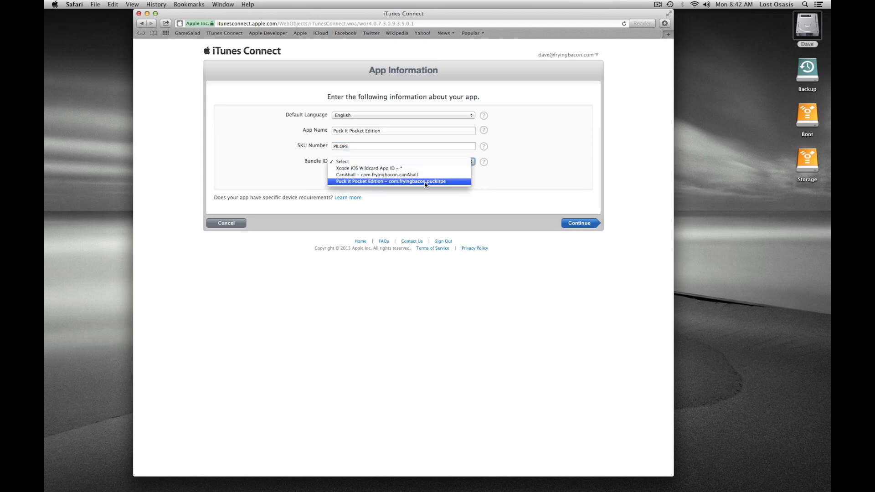
left_click(399, 181)
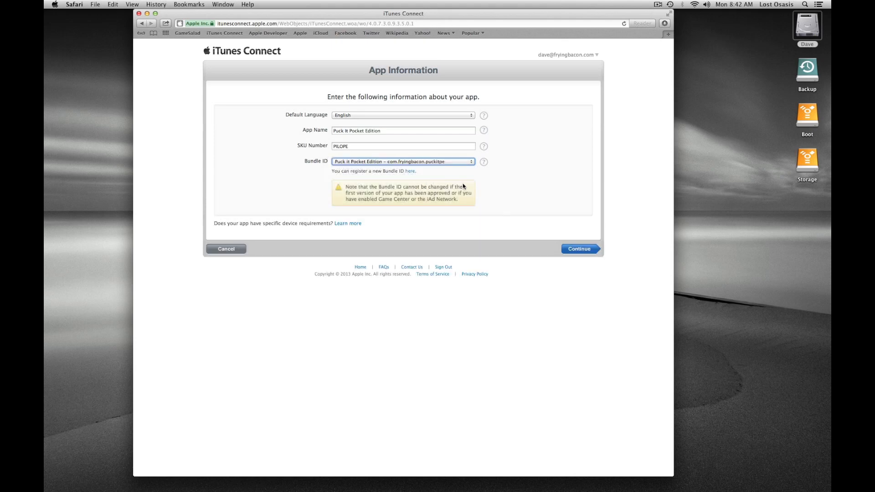
mouse_move(531, 225)
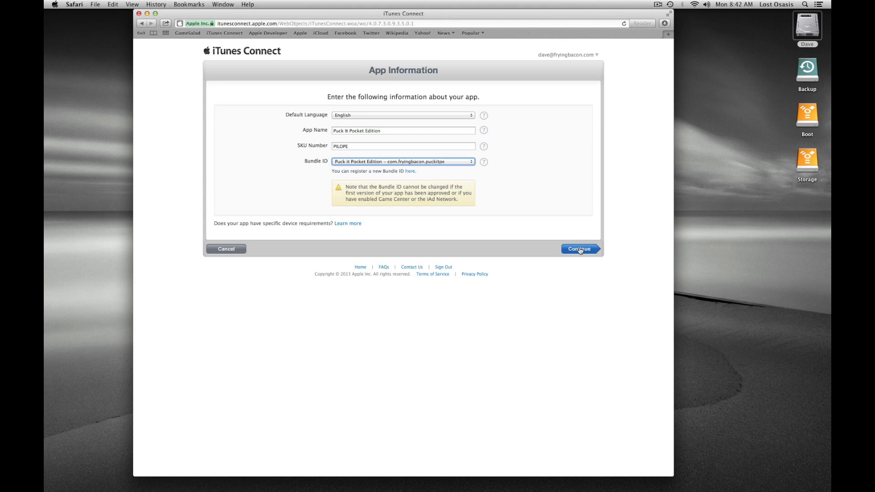
left_click(579, 249)
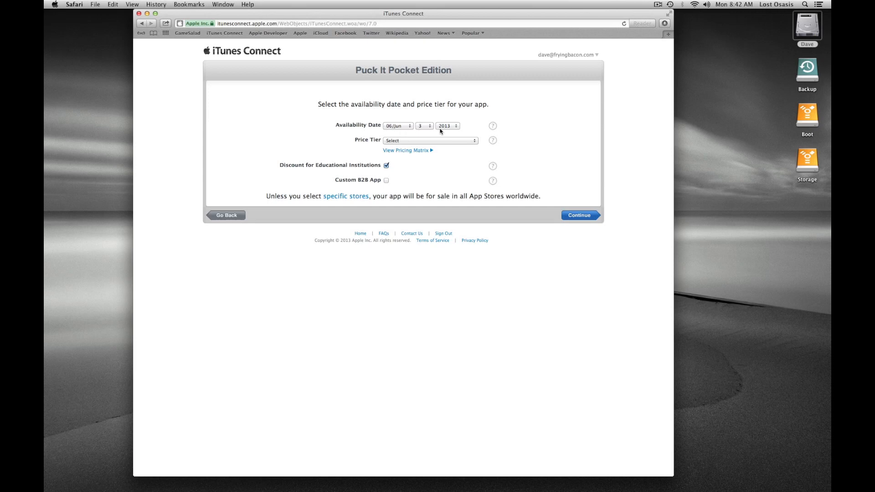
mouse_move(403, 125)
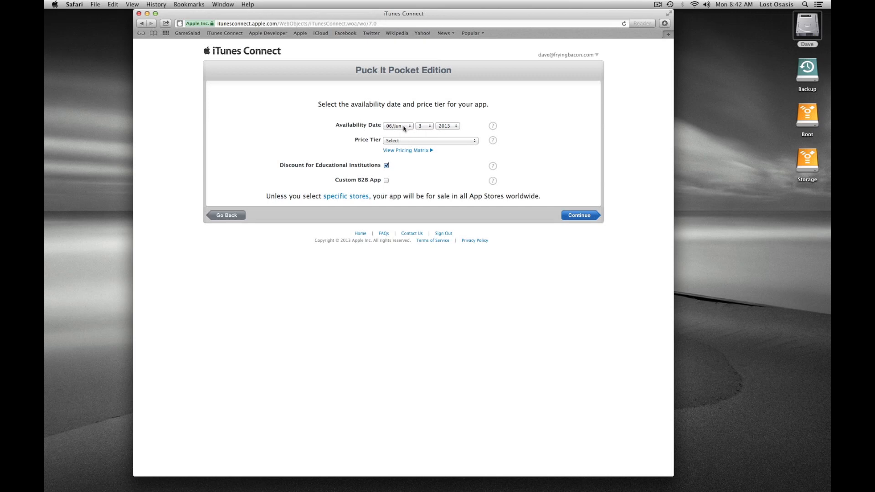
- Set a September availability date with the Free price tier and continue to version information
left_click(397, 126)
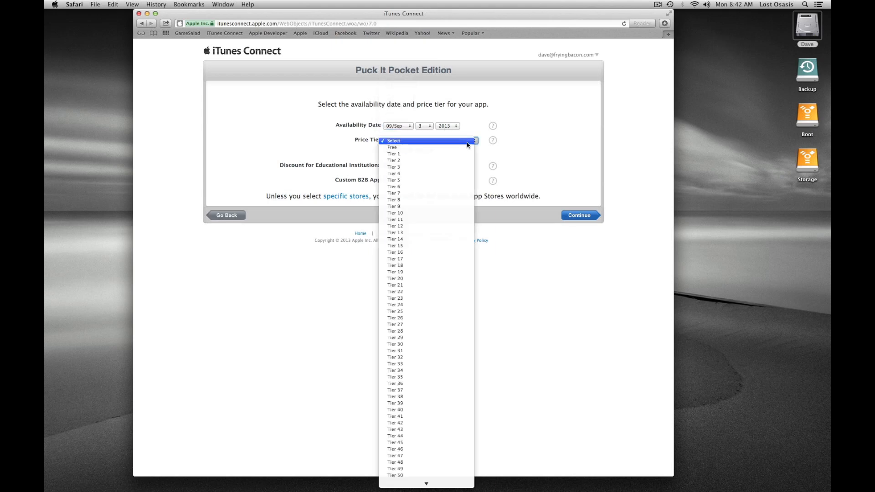
left_click(392, 146)
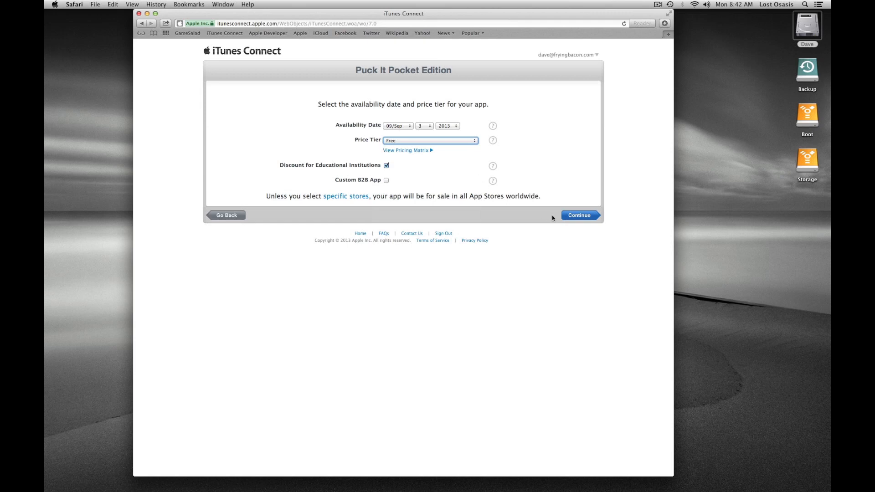
left_click(579, 216)
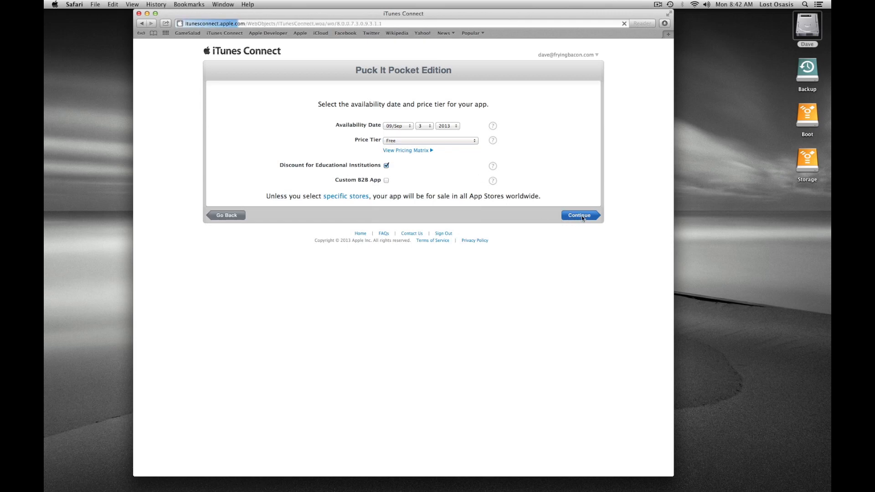
left_click(580, 217)
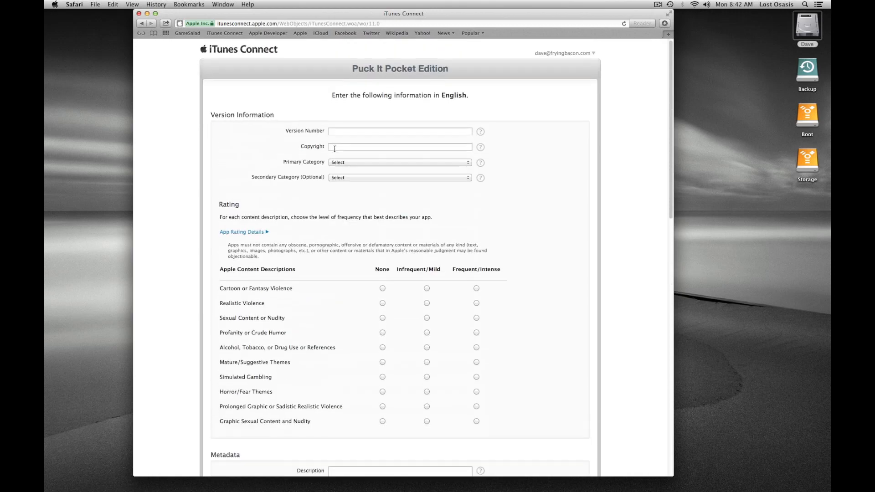
scroll("down", 3)
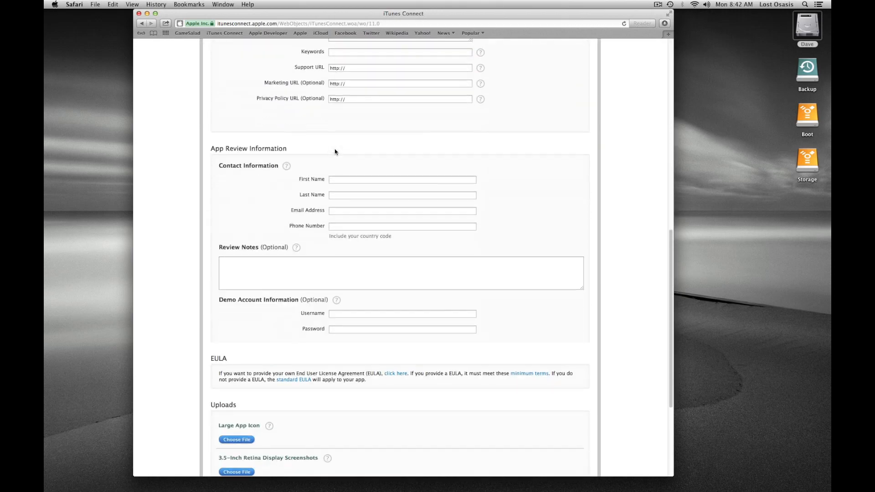
scroll("down", 3)
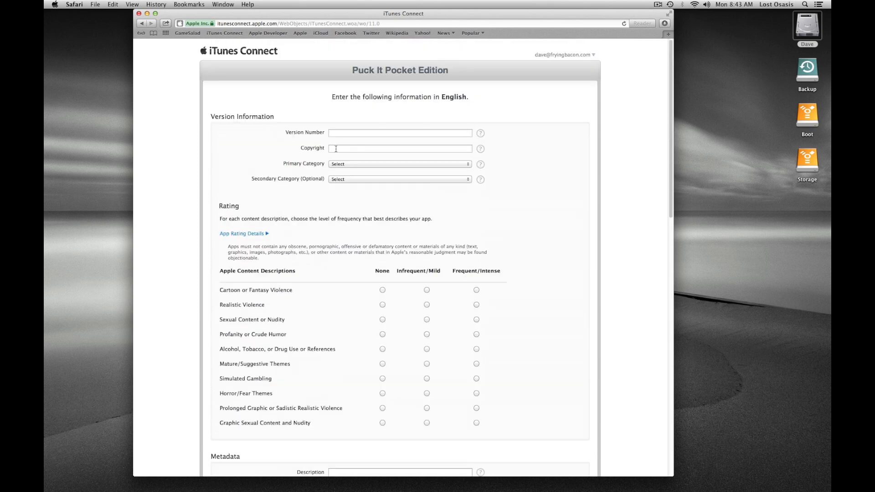
mouse_move(410, 191)
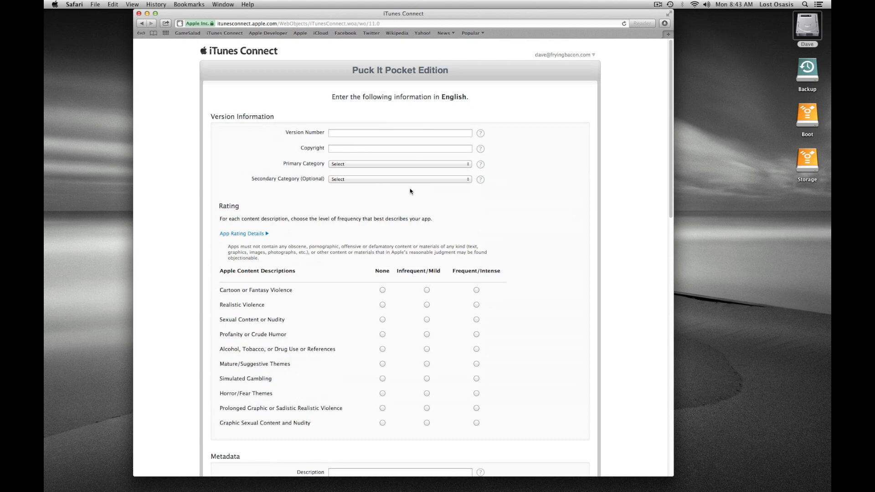
scroll("down", 3)
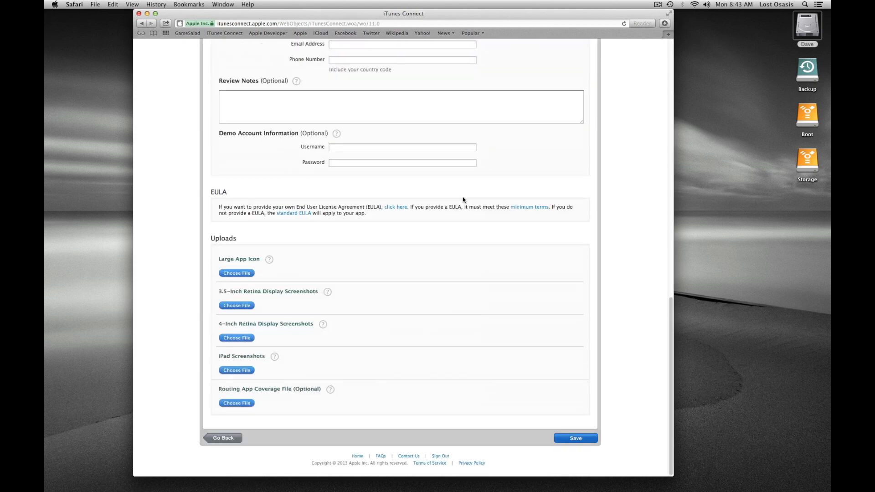
scroll("up", 3)
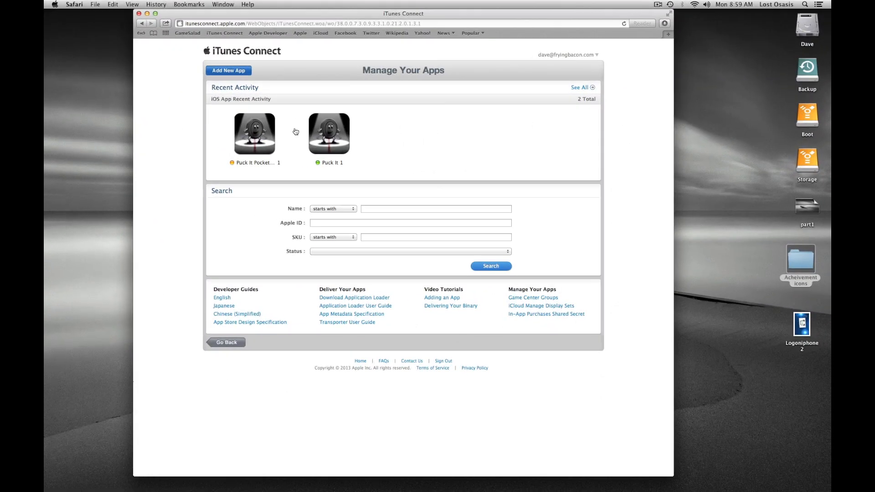
mouse_move(255, 133)
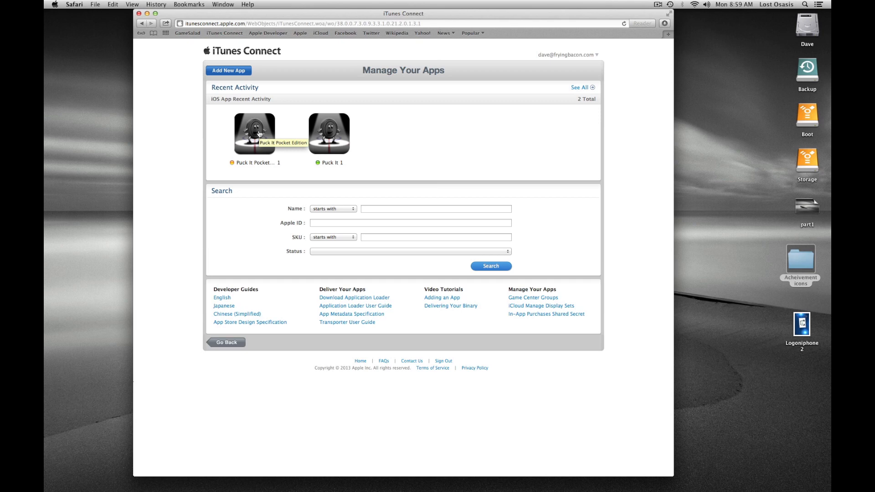
- Enter Puck It Pocket Edition's Manage In-App Purchases area and create a new purchase
left_click(254, 133)
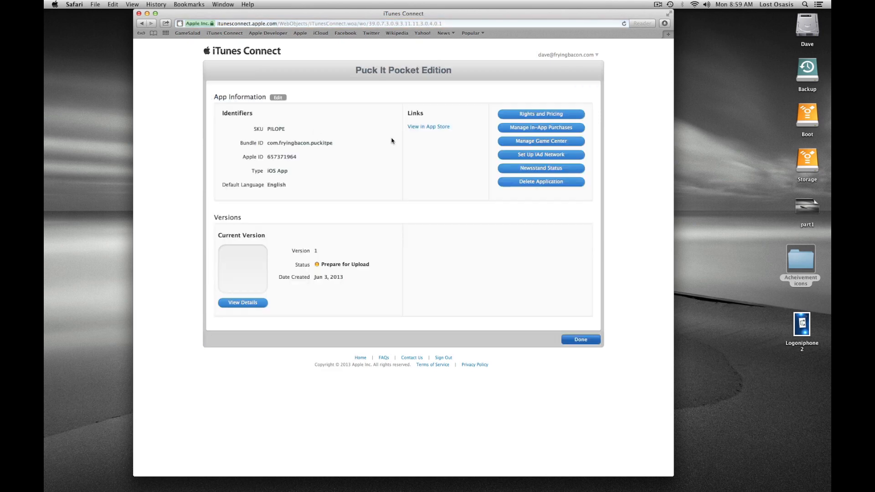
mouse_move(540, 127)
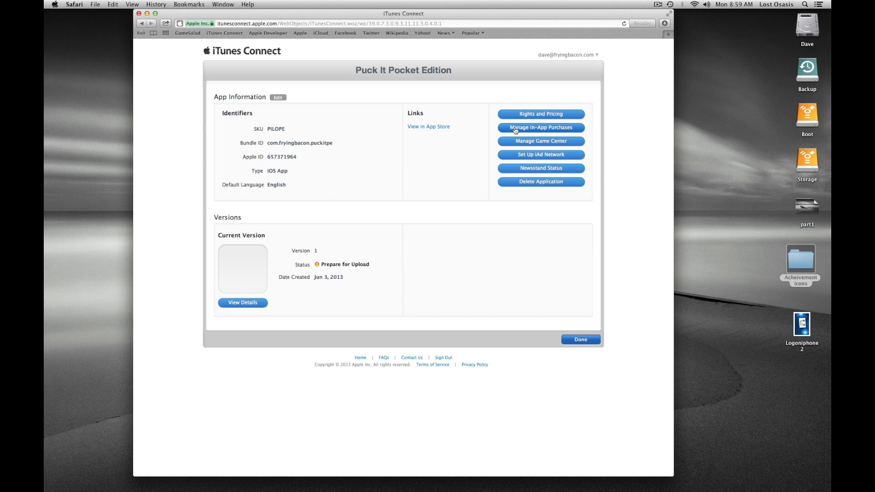
left_click(539, 128)
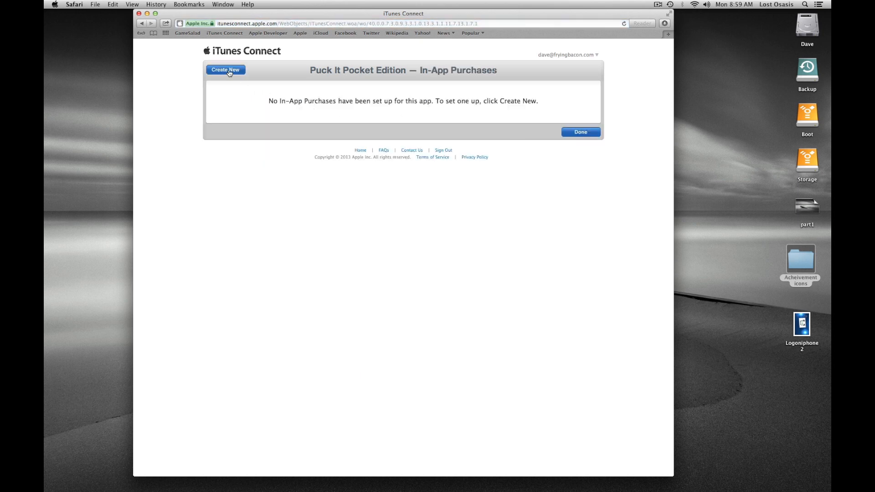
left_click(225, 69)
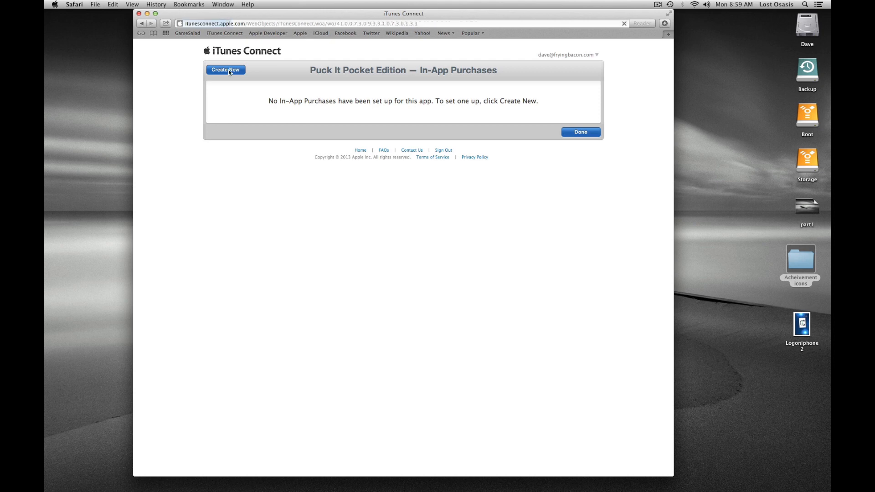
left_click(225, 70)
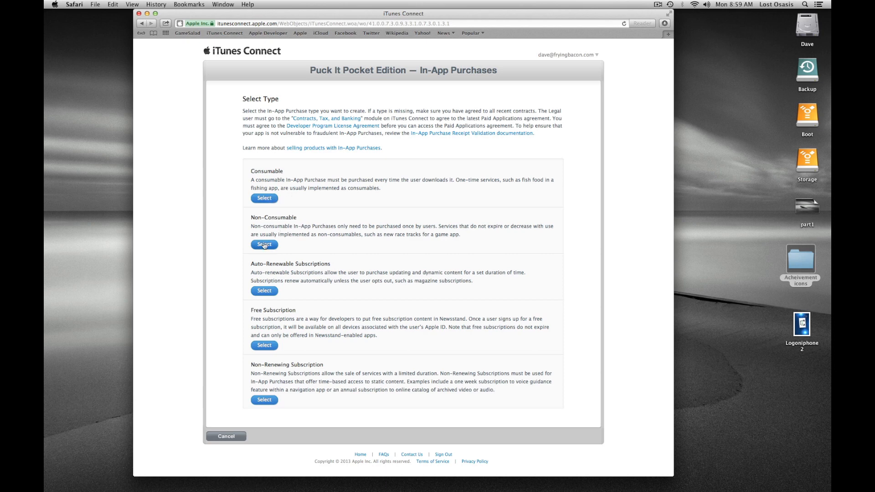
- Choose the Non-Consumable type and set reference name 'Puck It PE Ads off'
left_click(263, 244)
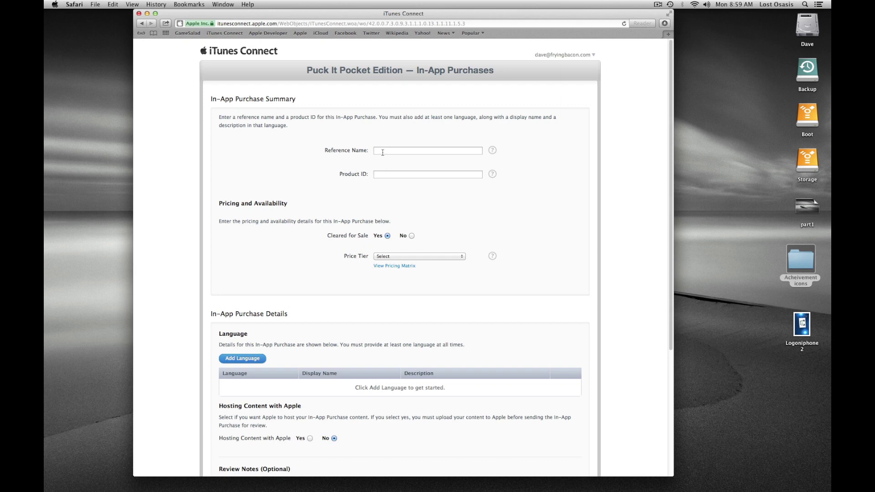
left_click(427, 151)
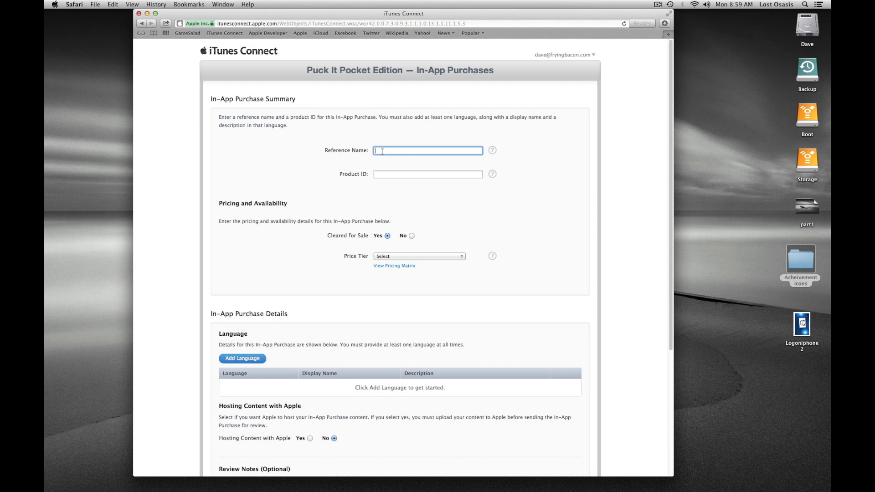
type("P")
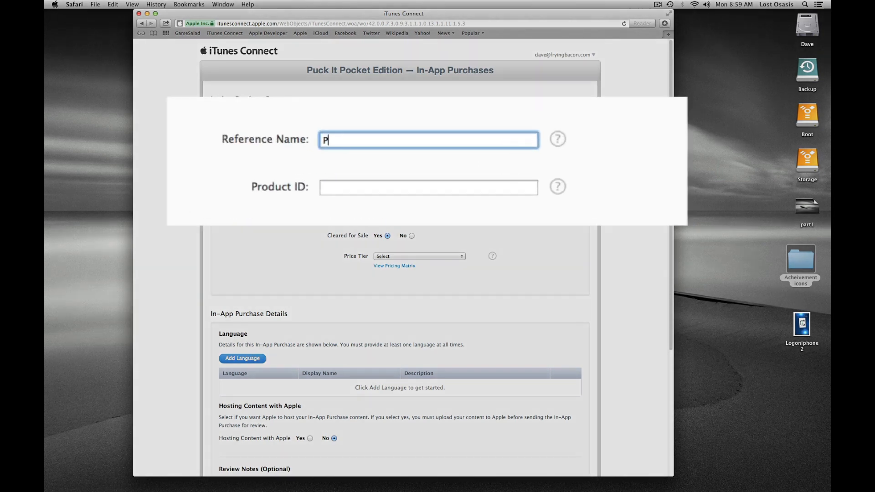
type("uck It")
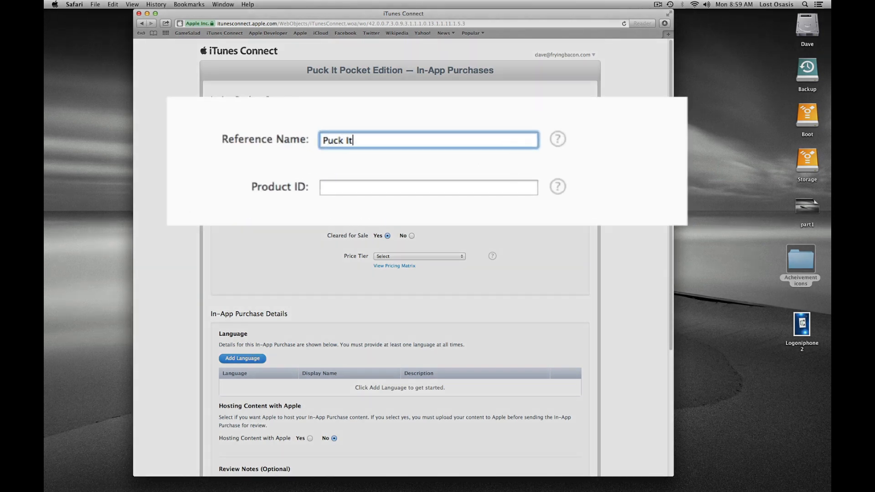
type("PE Ads off")
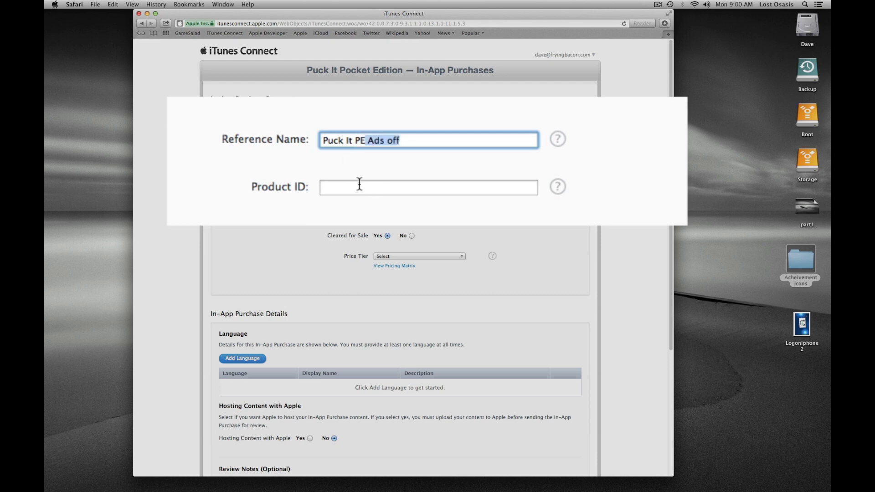
- Set the product ID to PIPEADSOff
left_click(429, 187)
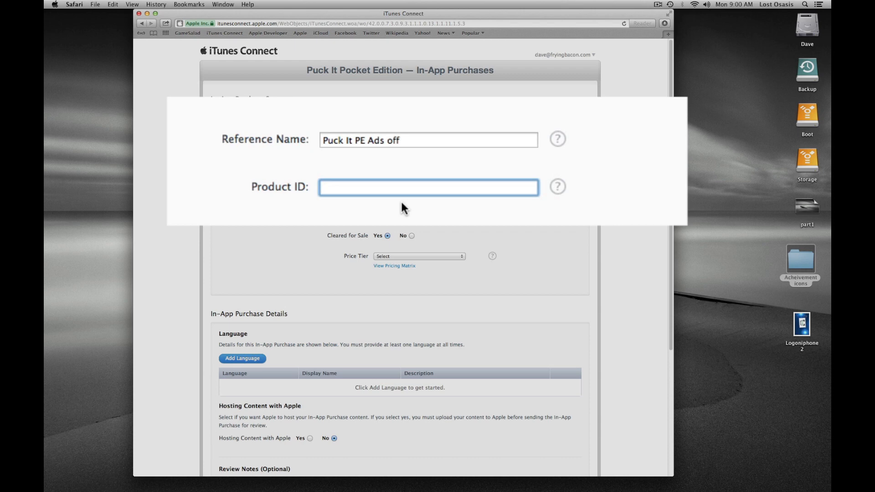
type("PIADSOff")
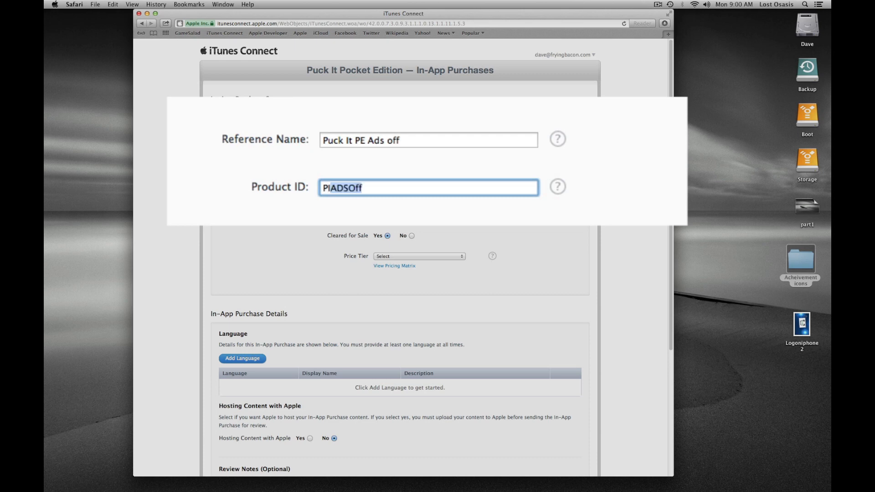
type("PIP")
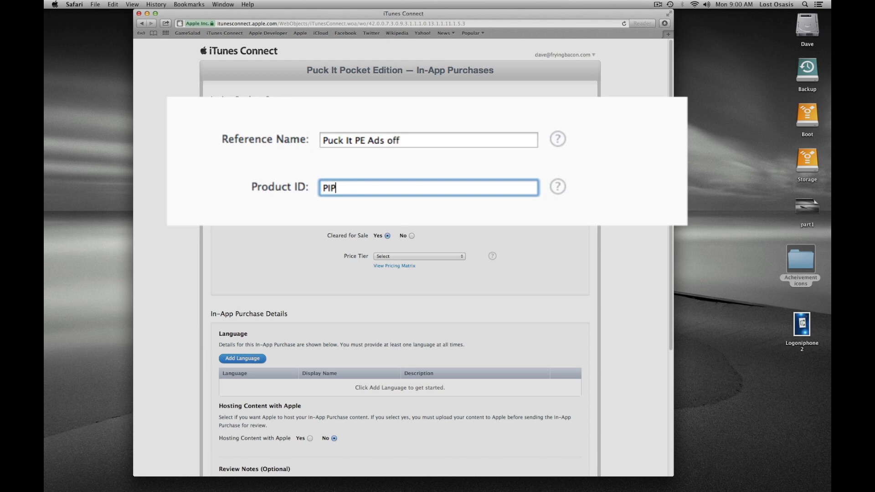
type("EA")
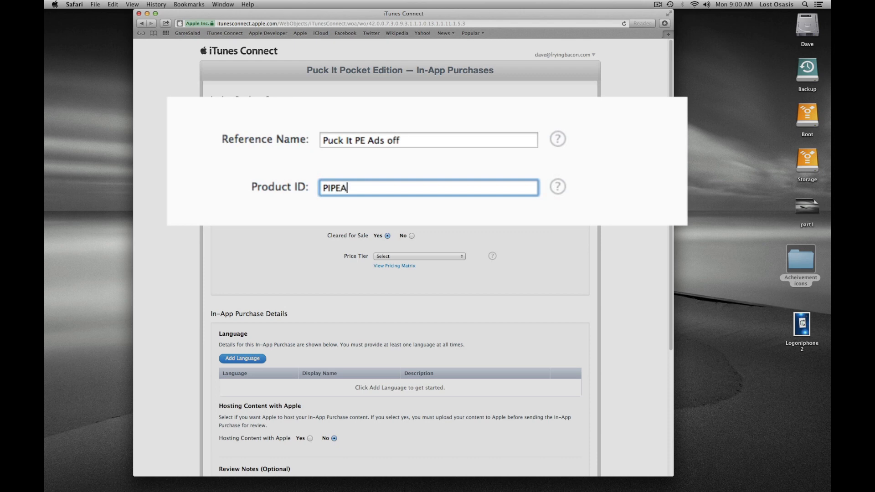
type("DS")
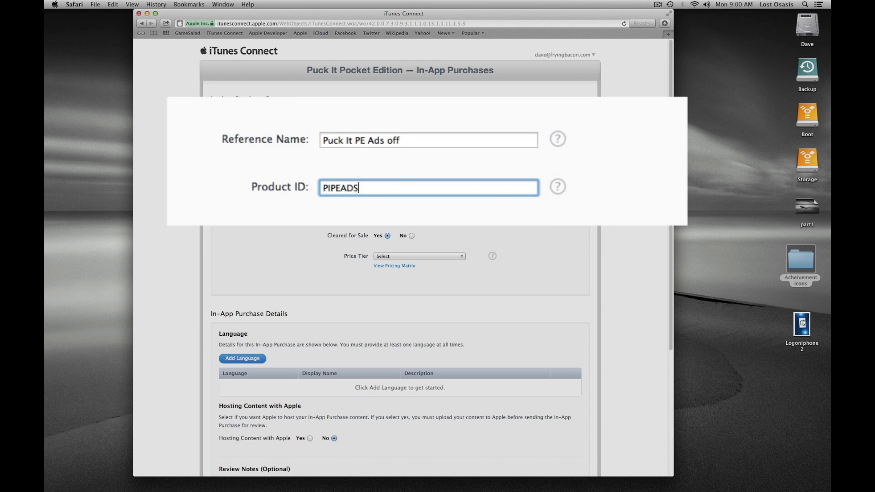
type("Off")
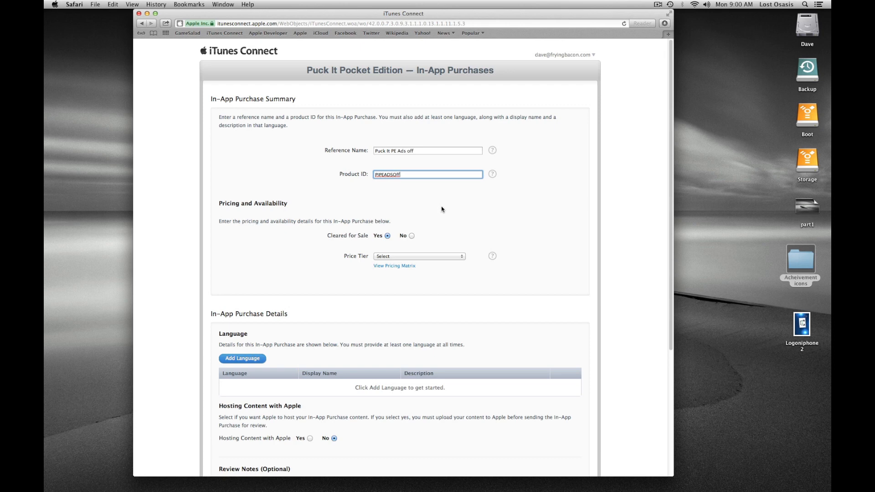
- Keep Cleared for Sale on Yes and choose price Tier 1 for the Ads off purchase
scroll("down", 3)
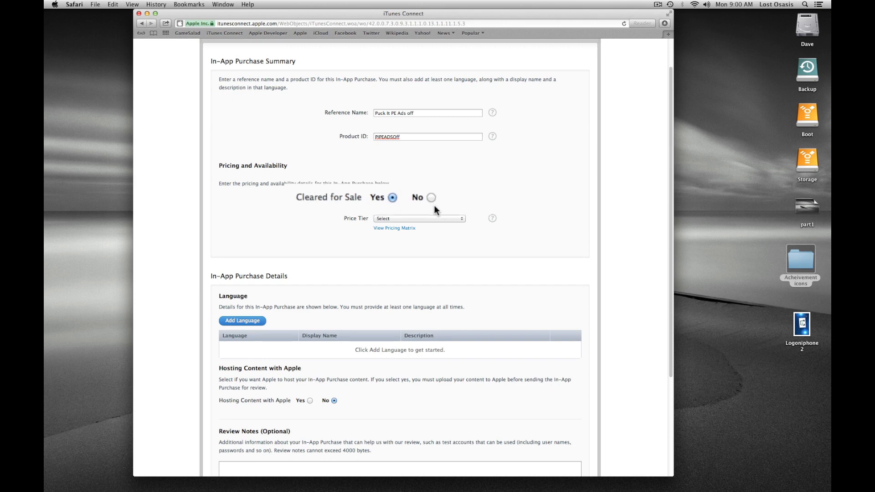
left_click(418, 218)
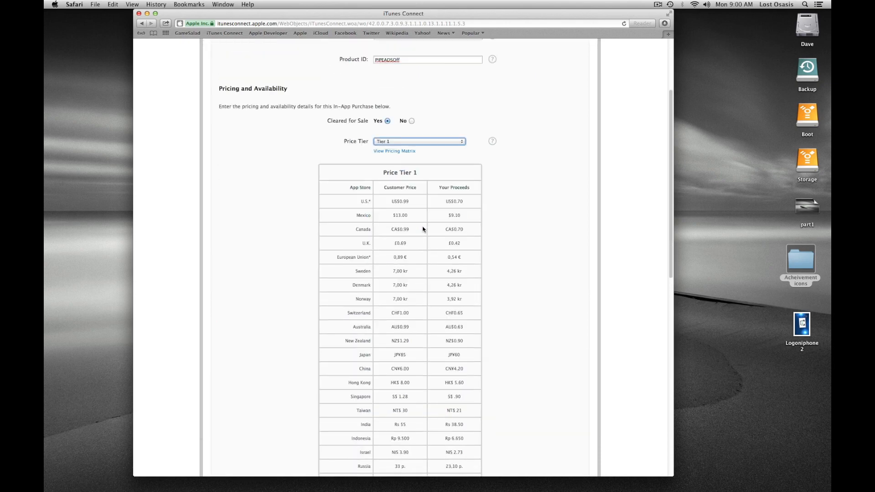
scroll("down", 3)
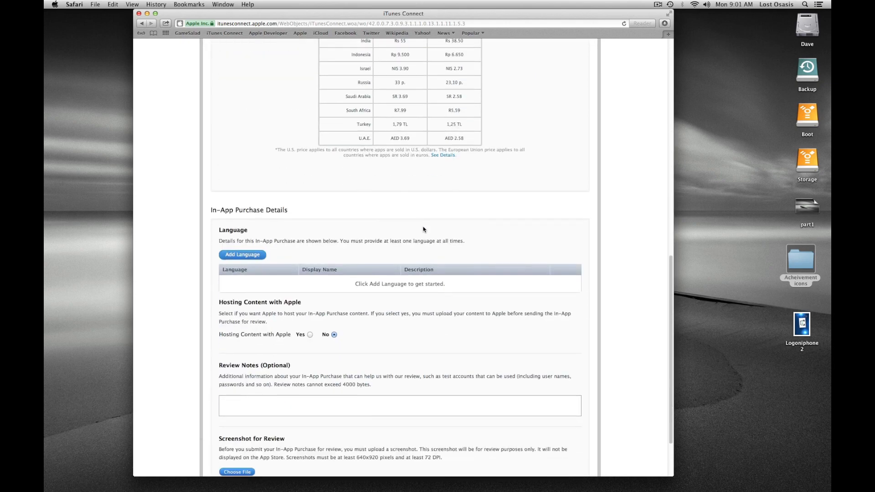
scroll("down", 3)
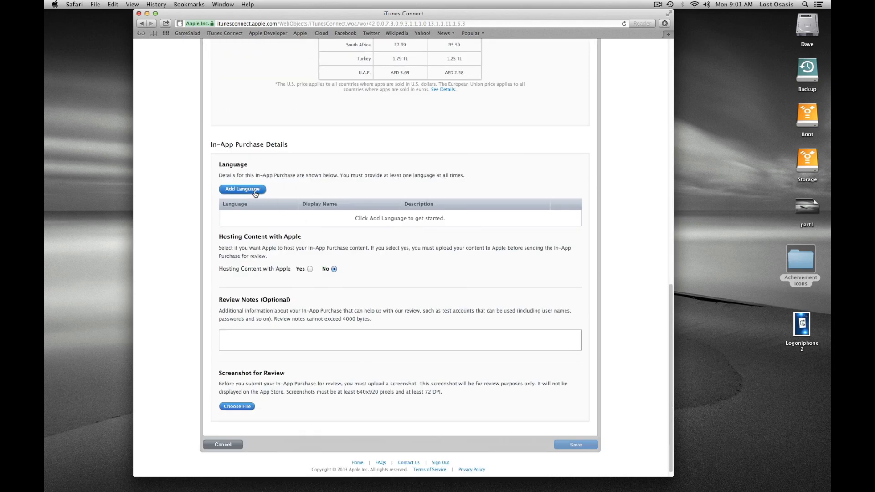
- Add an English language entry with display name "Turn Ads Off"
left_click(243, 188)
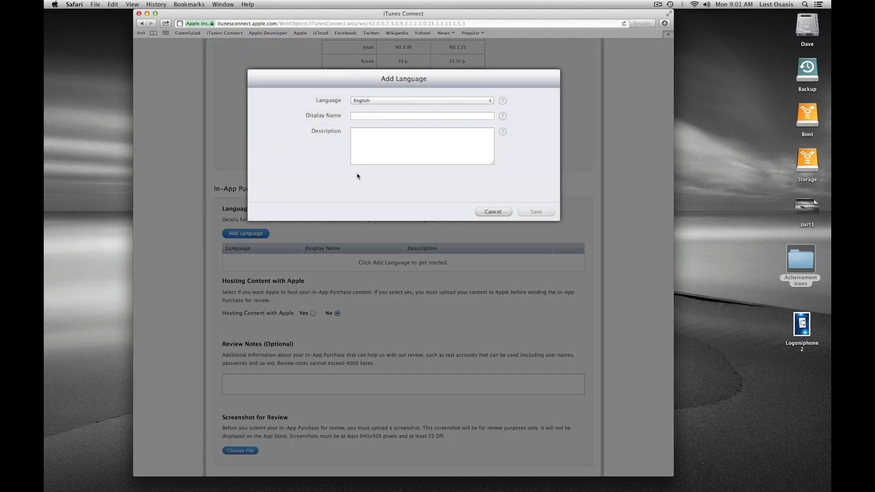
left_click(421, 116)
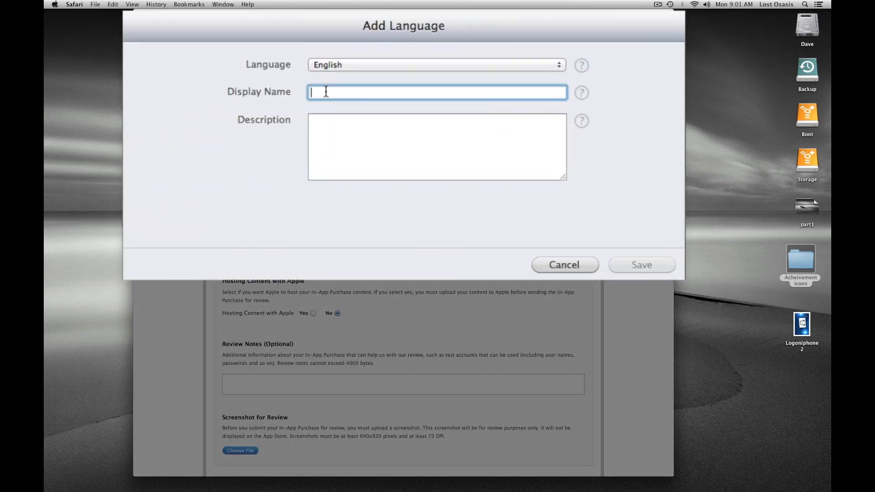
mouse_move(268, 99)
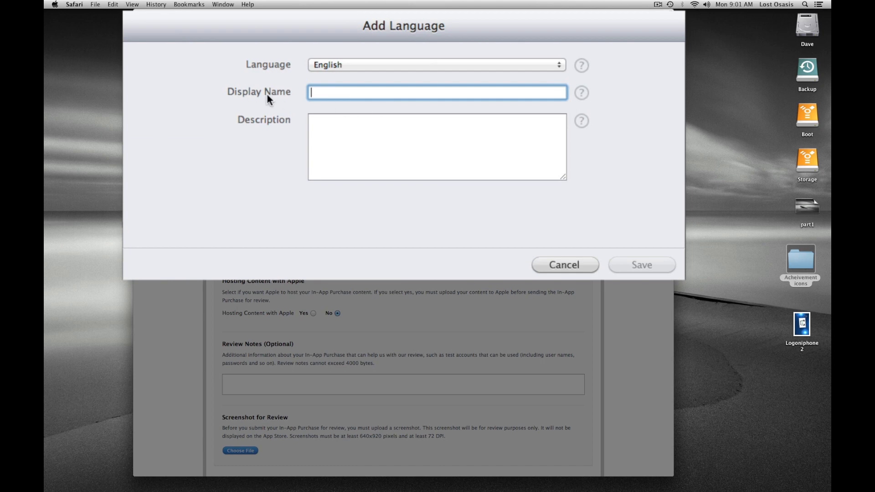
mouse_move(272, 108)
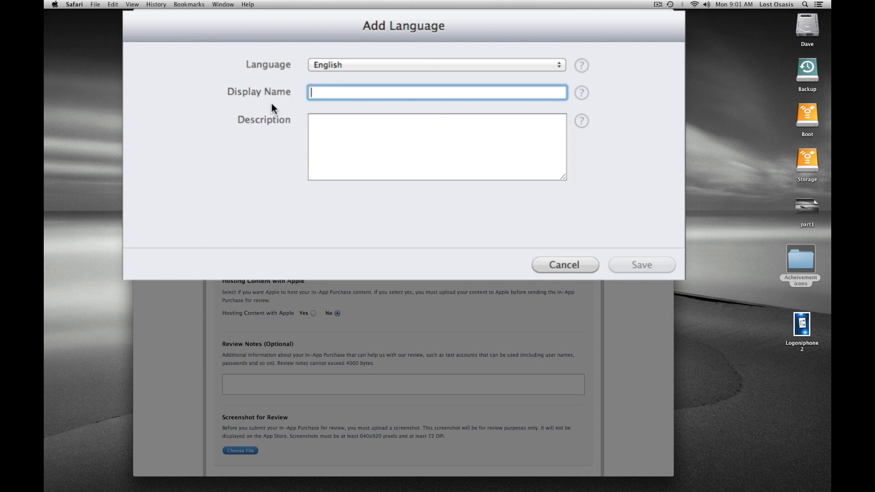
mouse_move(467, 115)
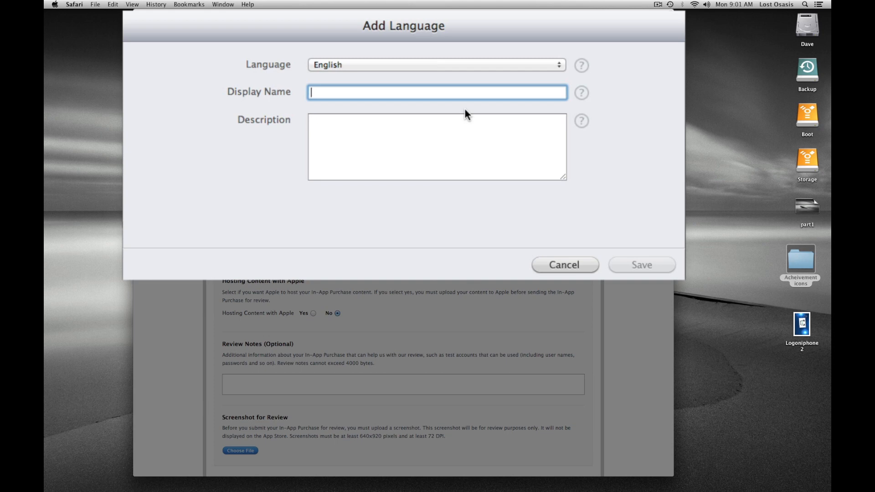
type("Tu")
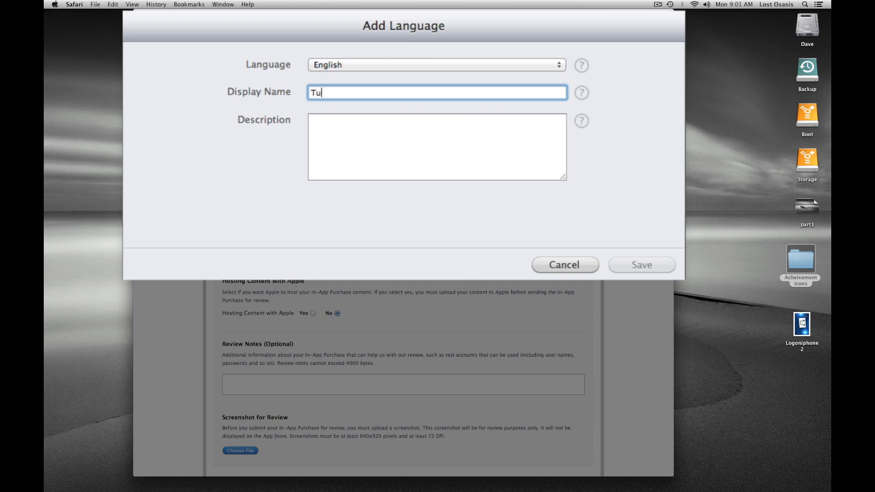
type("r")
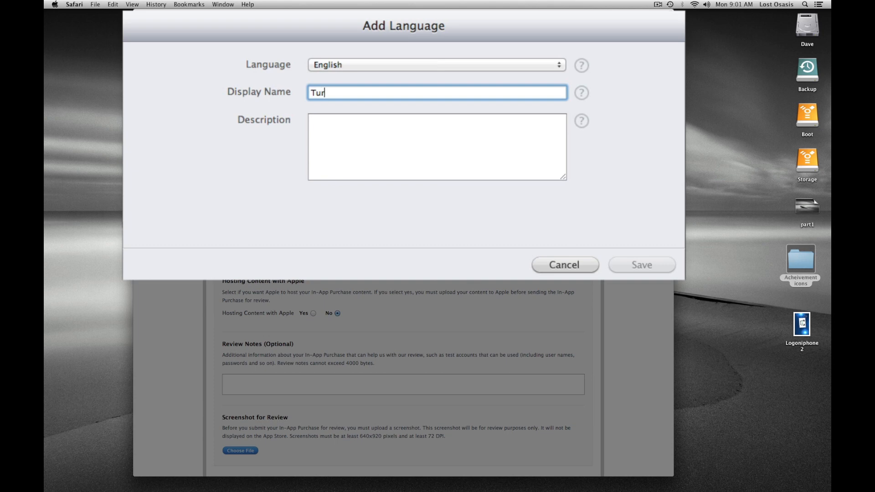
type("n Ads")
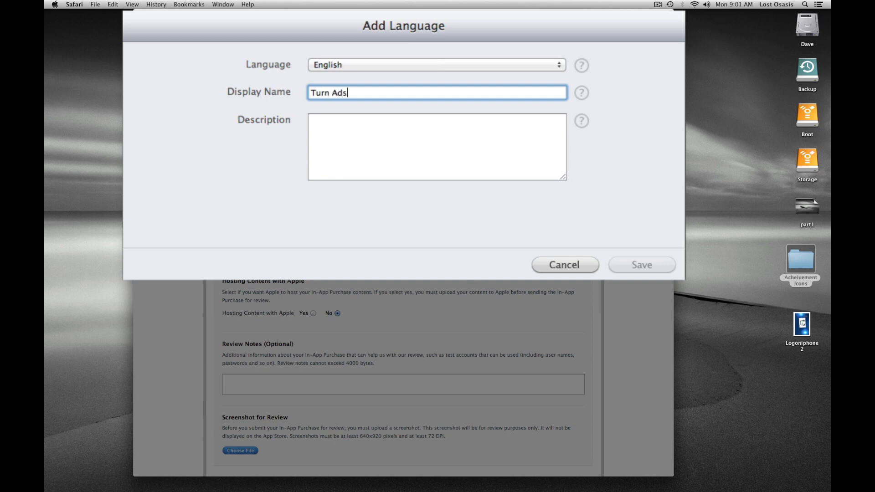
type("Off")
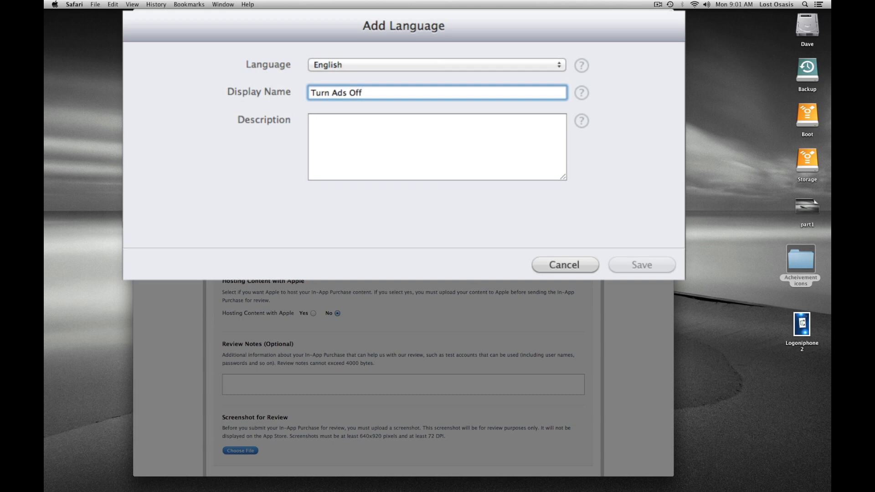
- Enter the description "This turns off ads." and save the English entry
left_click(437, 147)
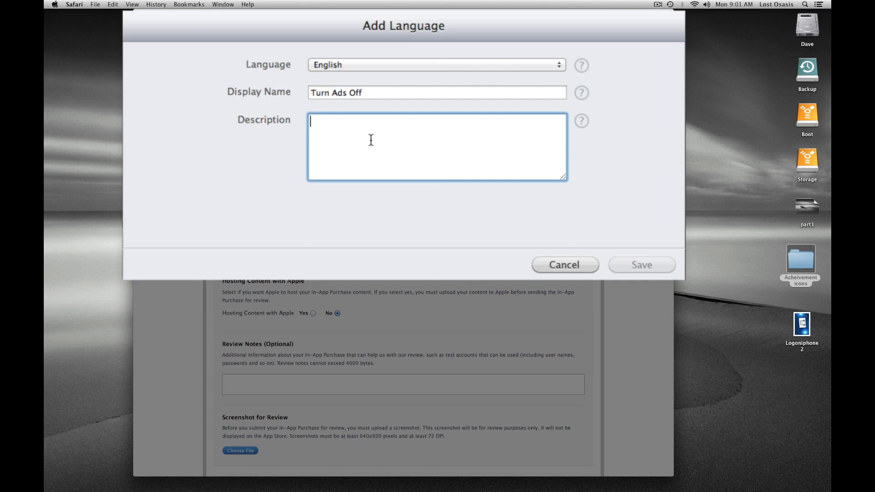
type("This")
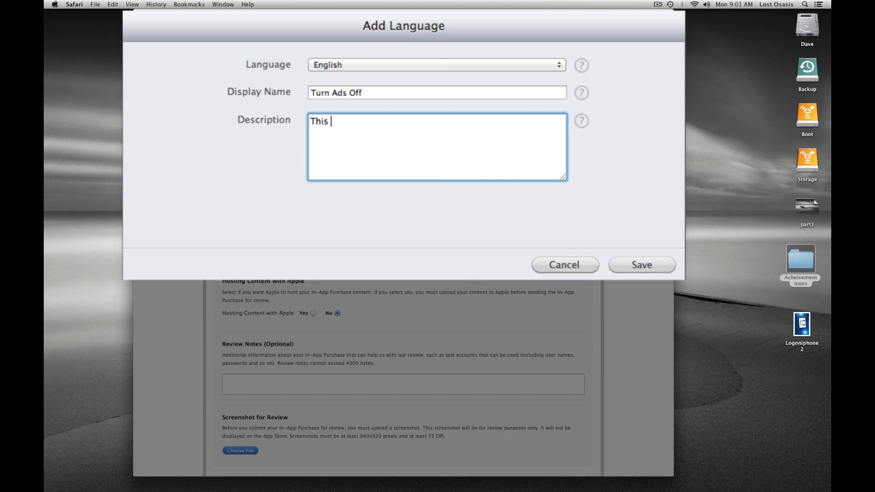
type("turn")
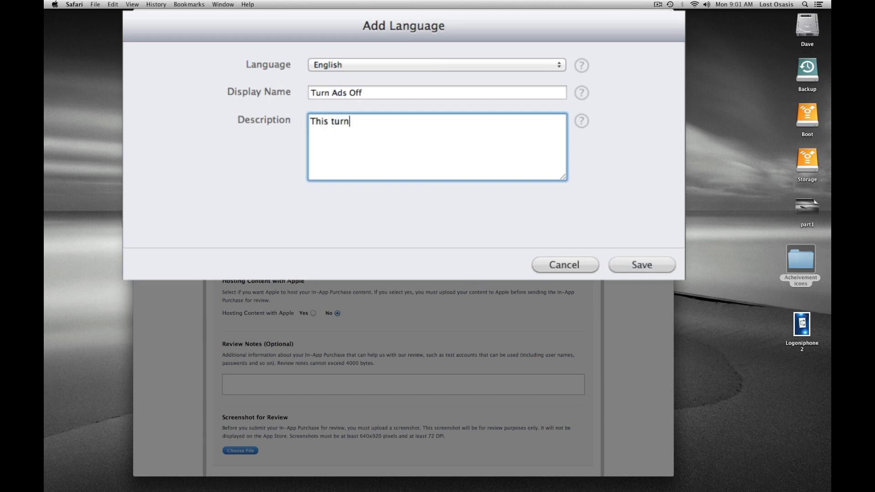
type("s off")
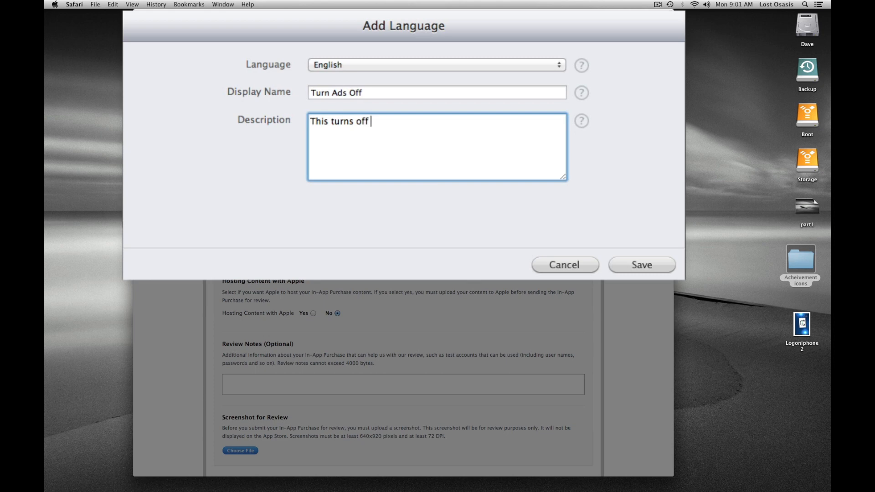
type("ads.")
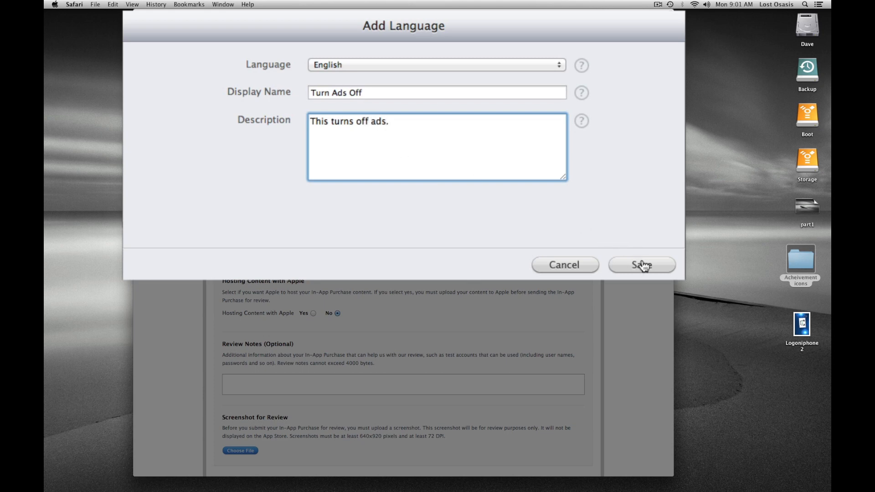
left_click(640, 264)
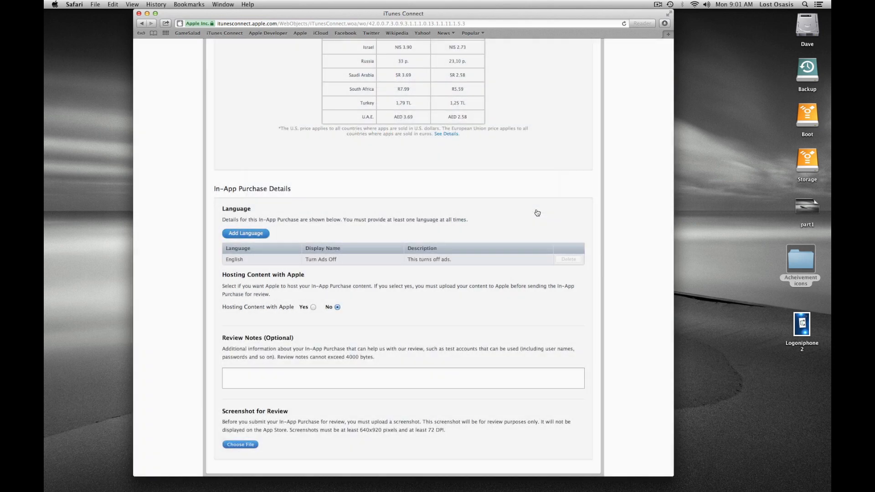
- Upload remove_ads.png as the review screenshot, leaving Hosting Content on No
scroll("down", 3)
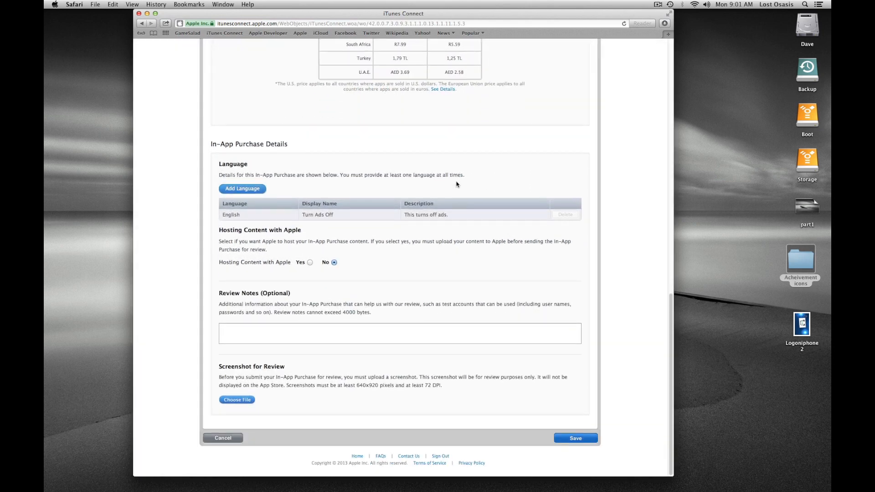
mouse_move(296, 248)
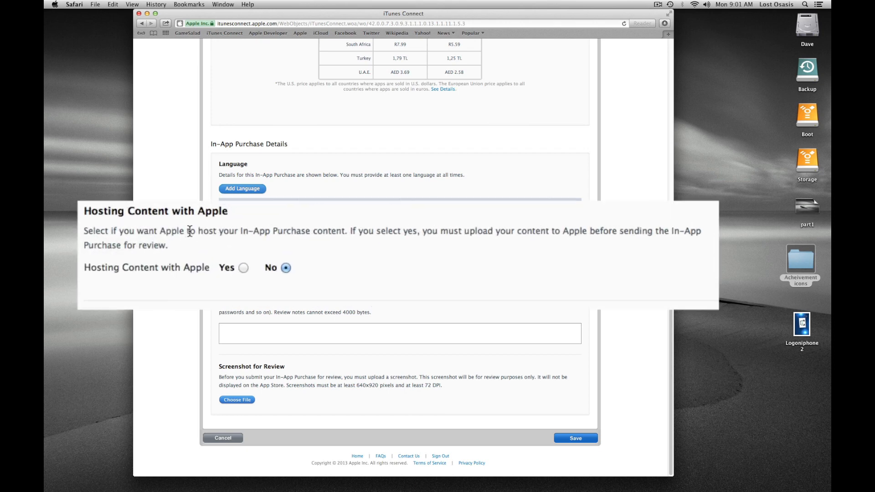
mouse_move(362, 257)
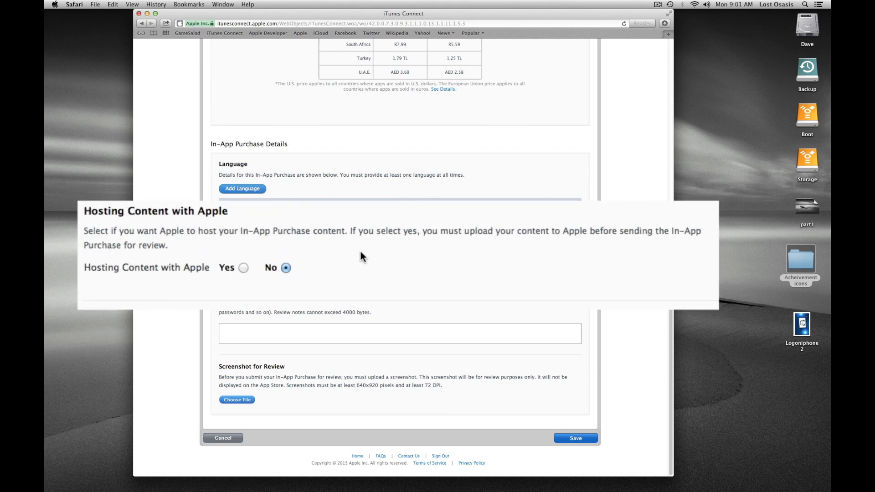
mouse_move(357, 257)
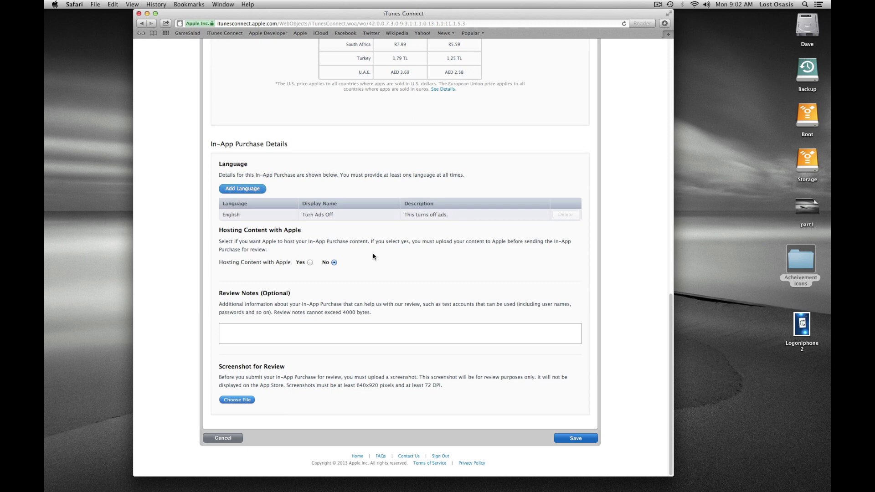
mouse_move(377, 257)
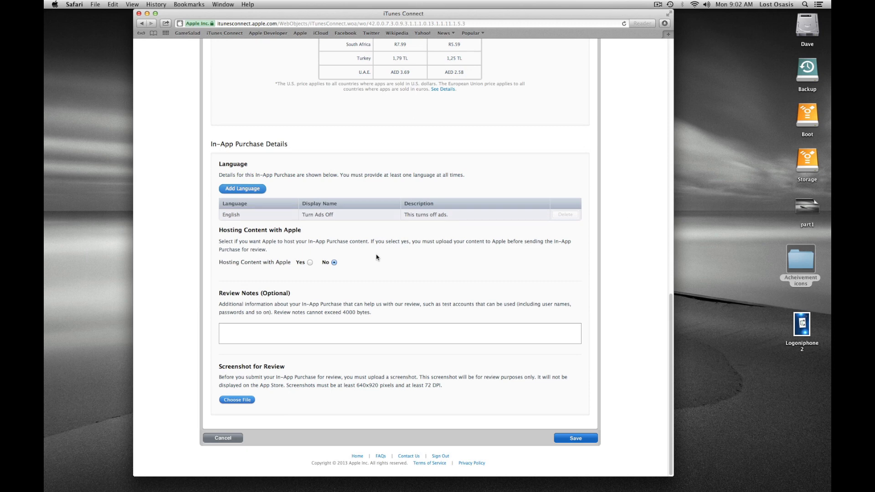
mouse_move(389, 259)
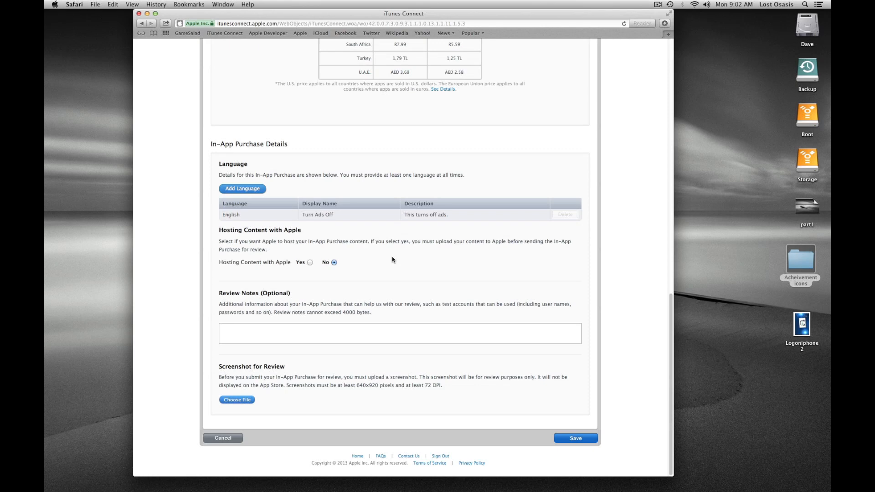
mouse_move(364, 271)
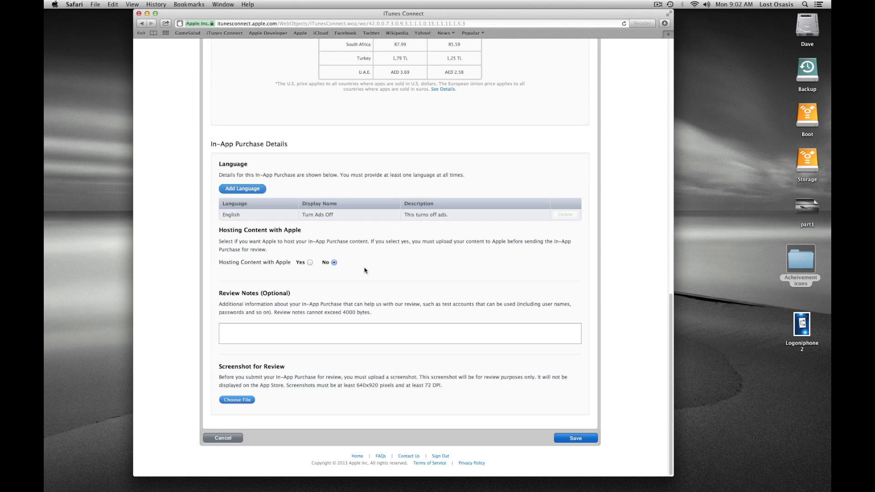
mouse_move(237, 400)
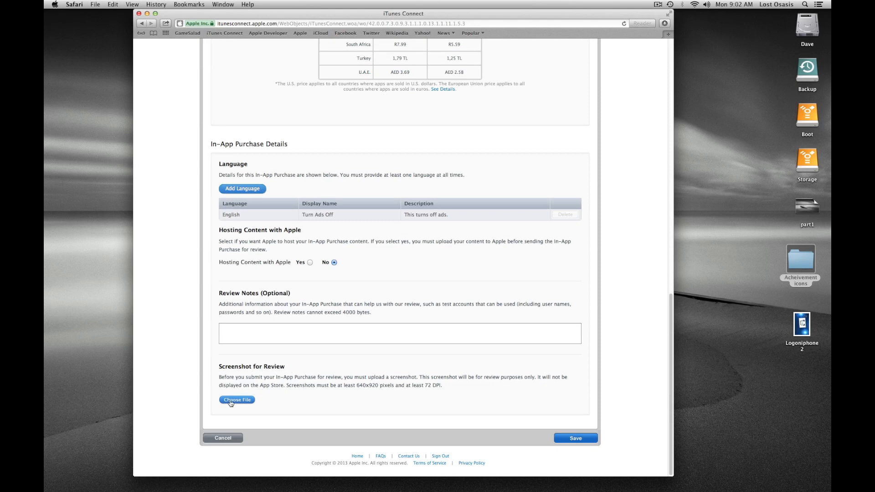
mouse_move(252, 333)
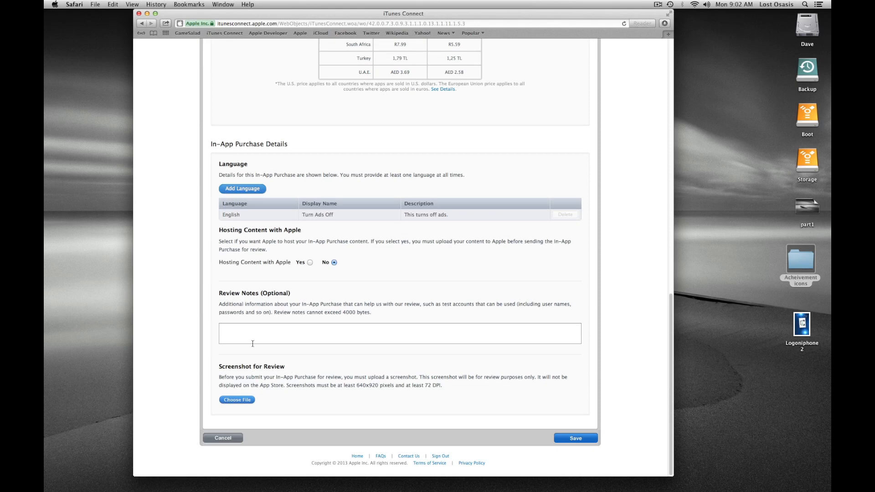
mouse_move(249, 374)
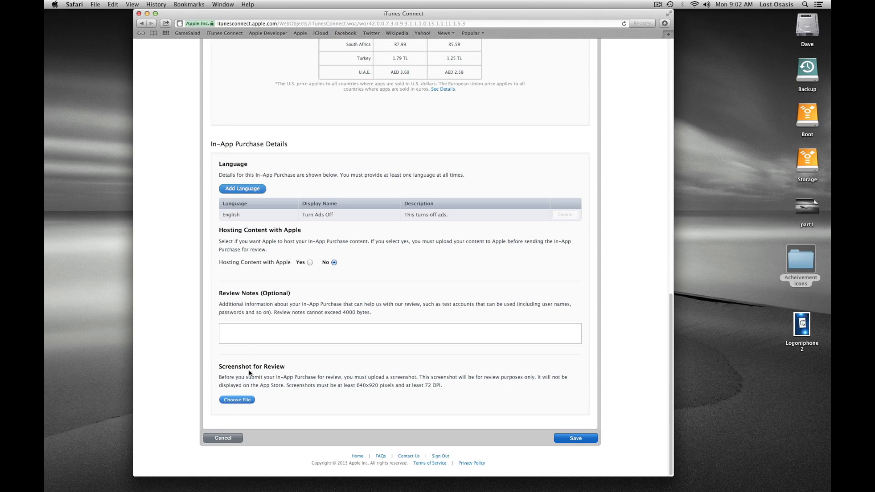
mouse_move(237, 399)
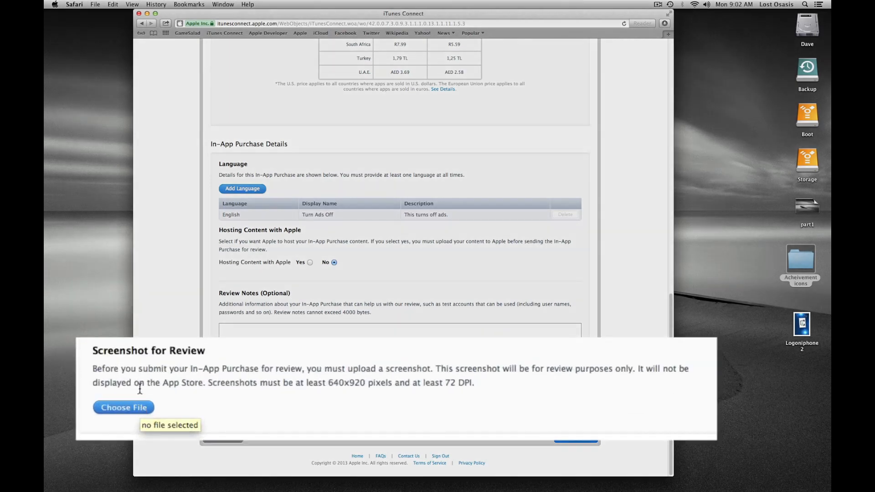
mouse_move(123, 407)
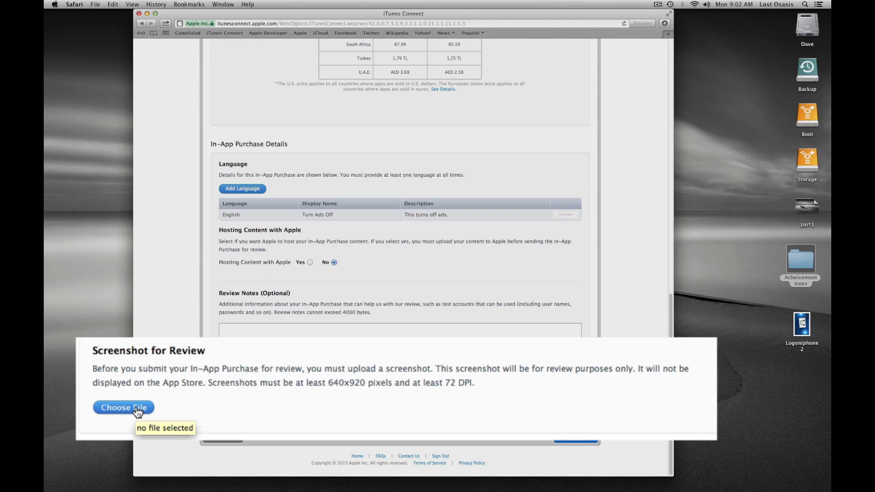
mouse_move(344, 395)
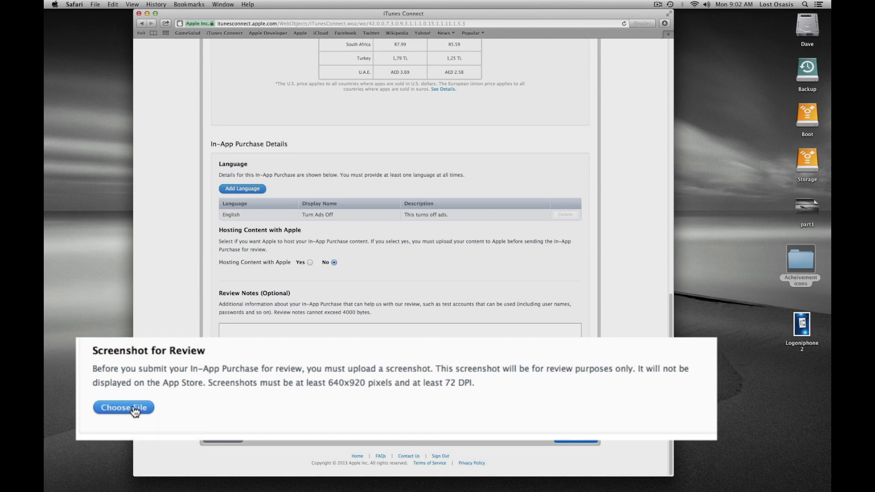
left_click(123, 407)
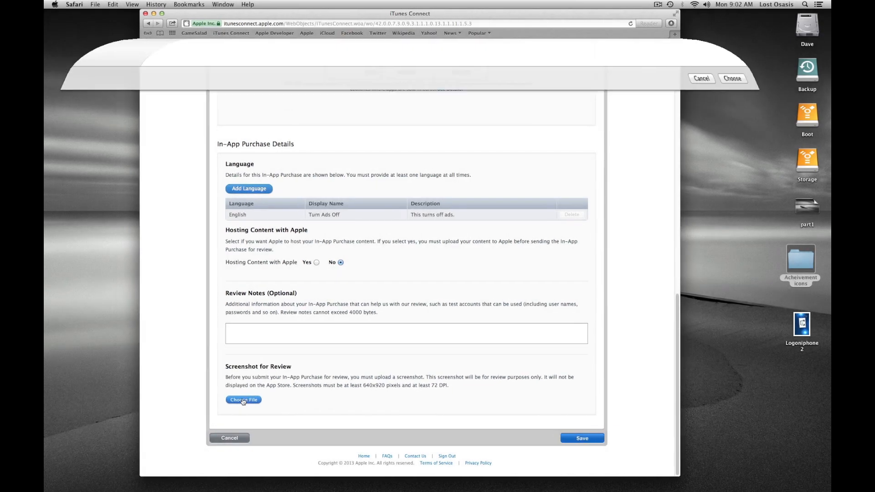
left_click(243, 399)
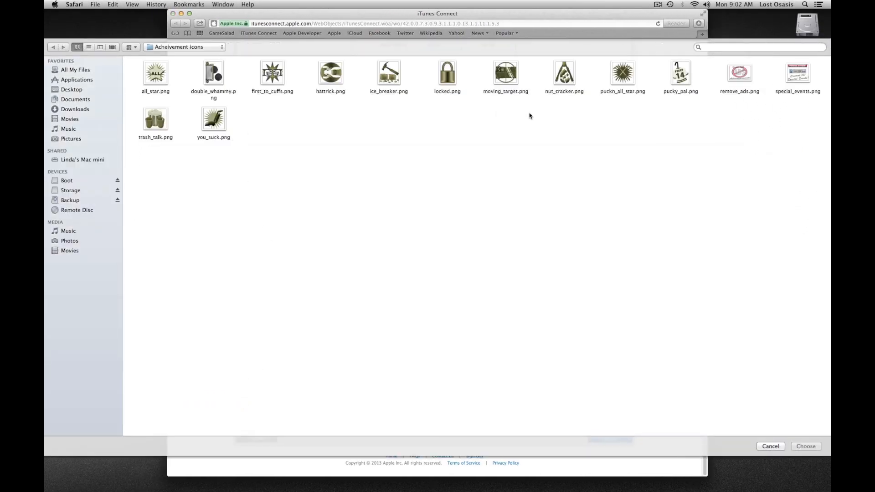
left_click(739, 73)
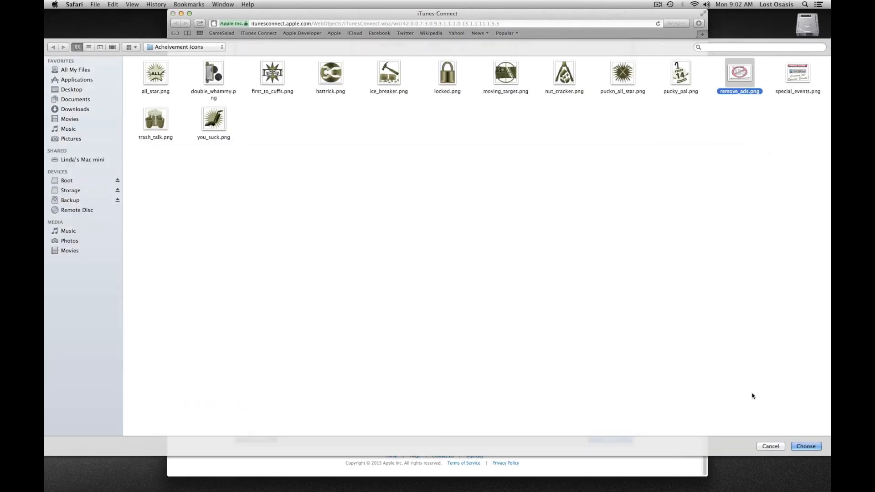
left_click(804, 446)
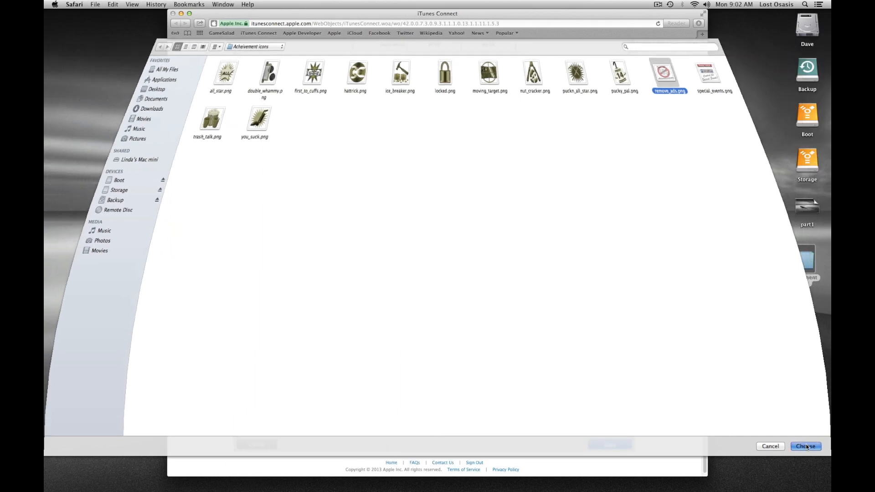
left_click(805, 445)
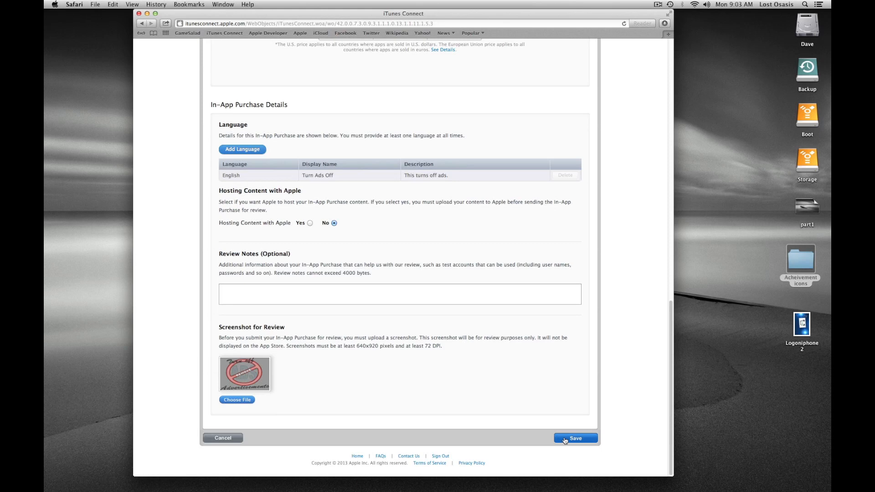
- Save the Ads off purchase so it is listed as Ready to Submit
left_click(576, 438)
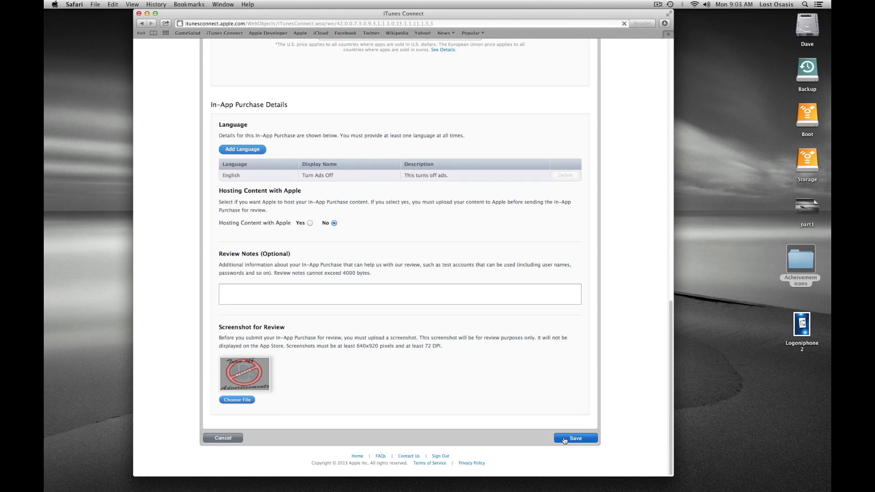
left_click(575, 437)
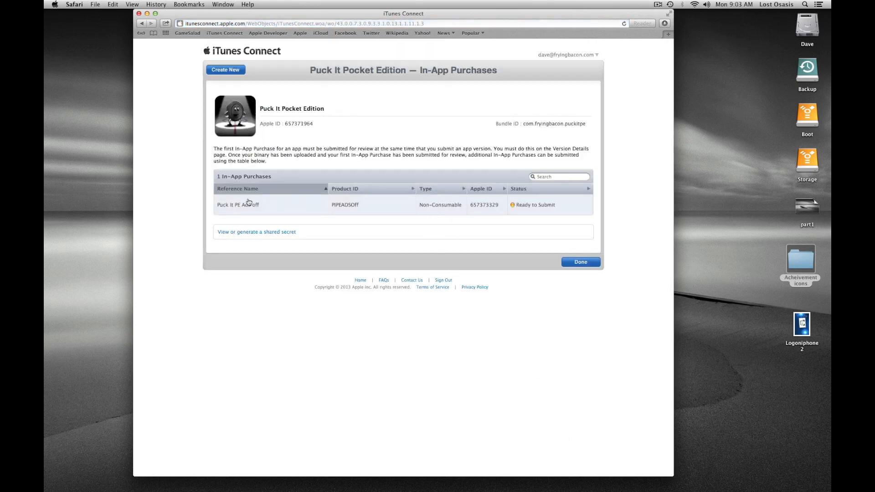
mouse_move(537, 210)
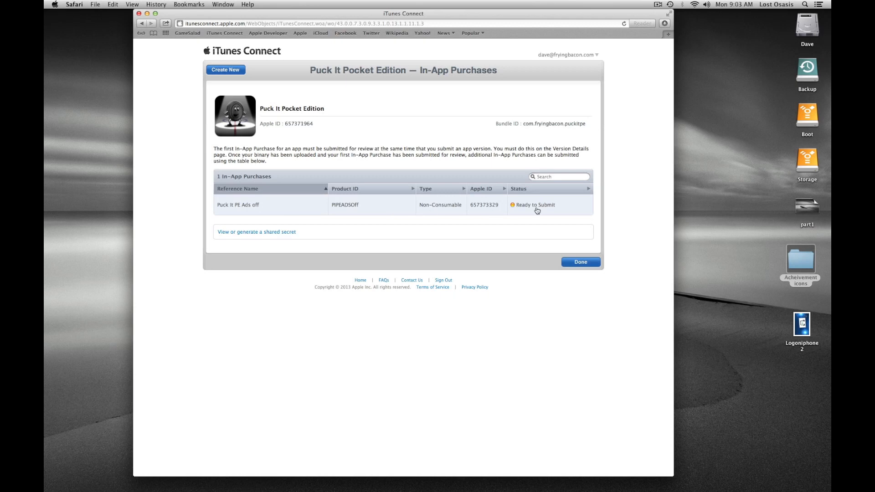
mouse_move(362, 198)
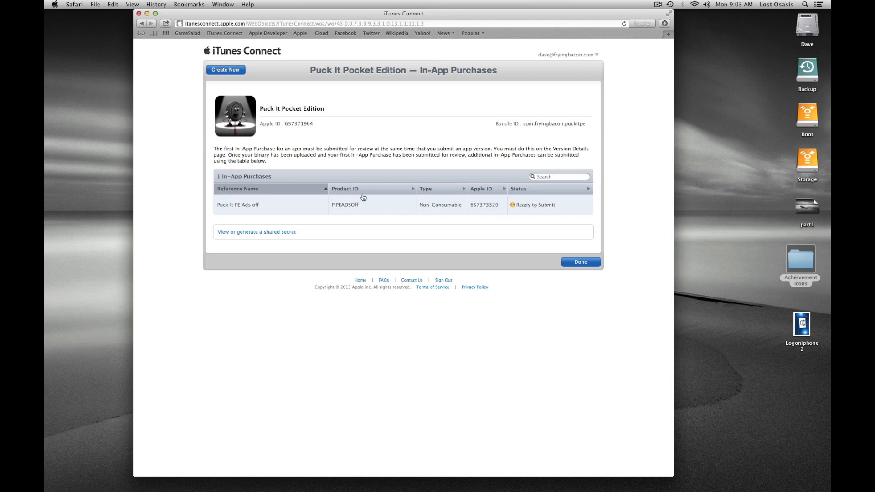
mouse_move(525, 208)
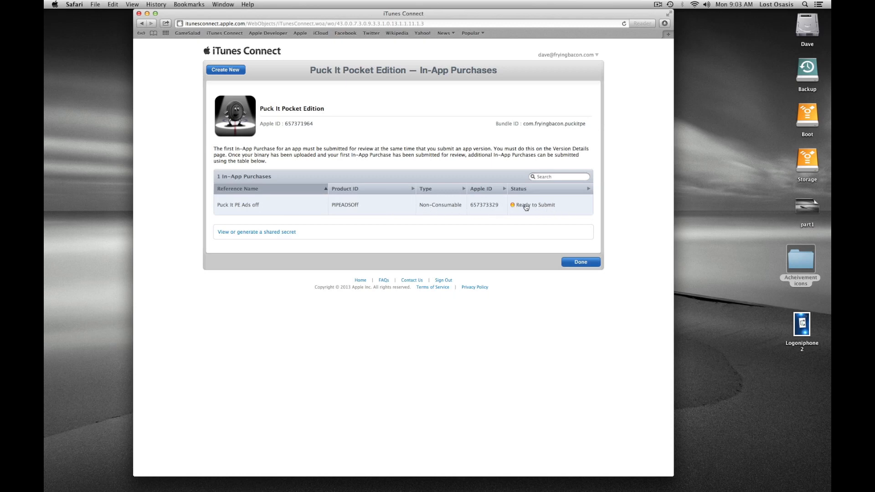
mouse_move(556, 247)
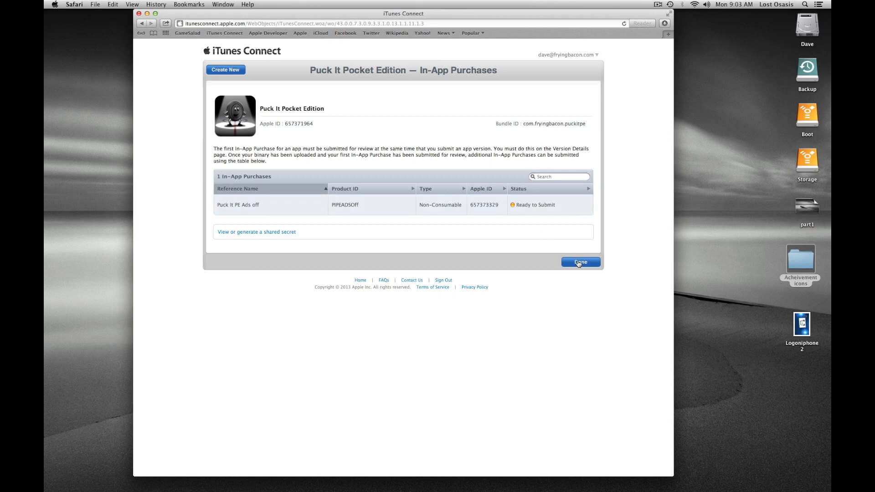
mouse_move(226, 69)
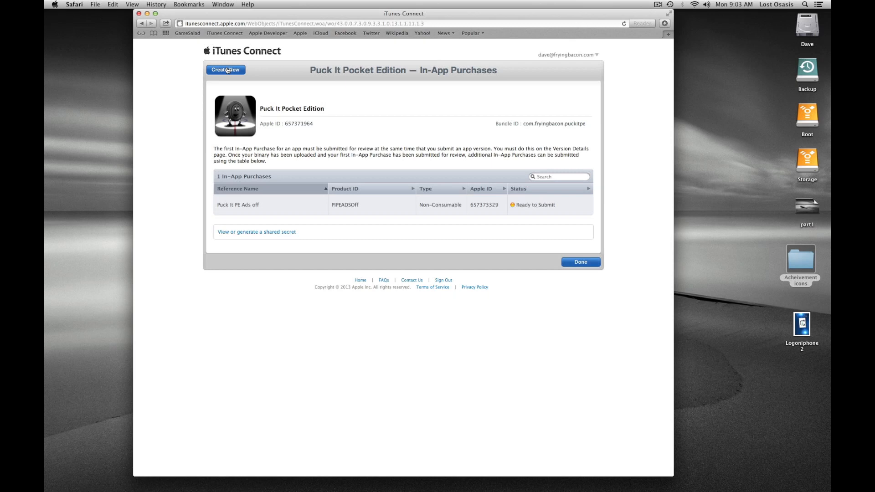
mouse_move(460, 59)
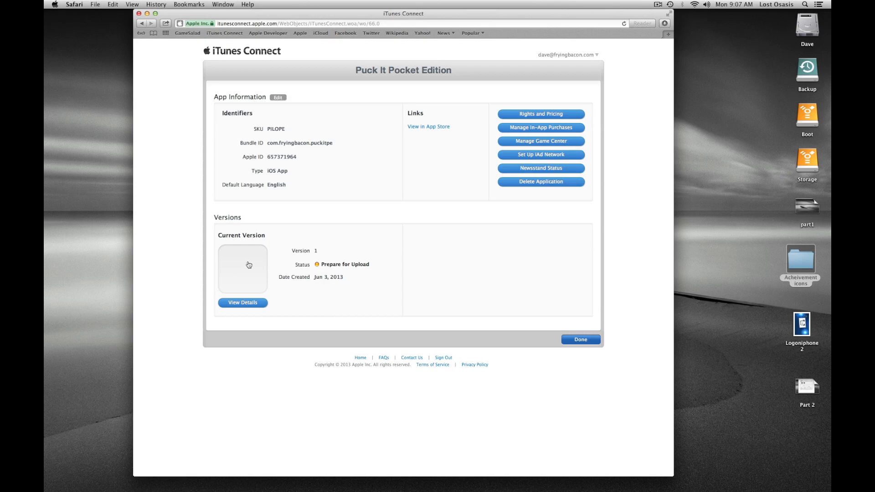
- Go into version 1 details and reach the In-App Purchases chooser
left_click(242, 302)
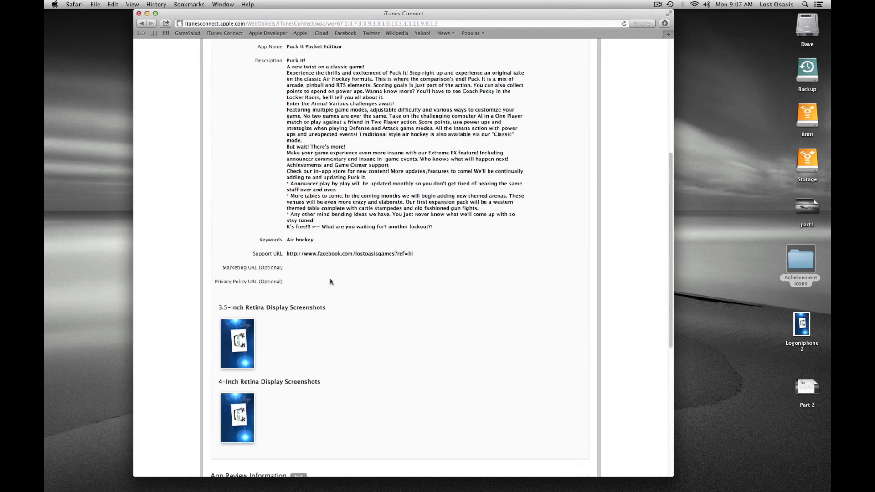
scroll("down", 3)
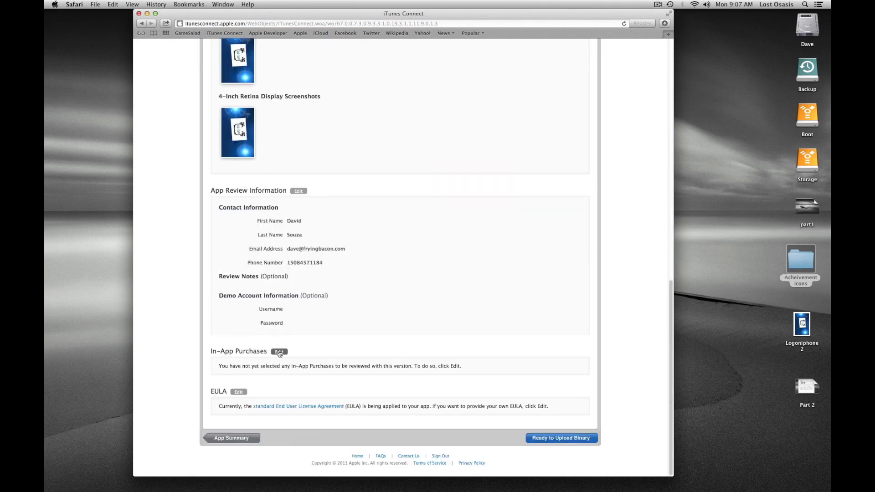
left_click(279, 352)
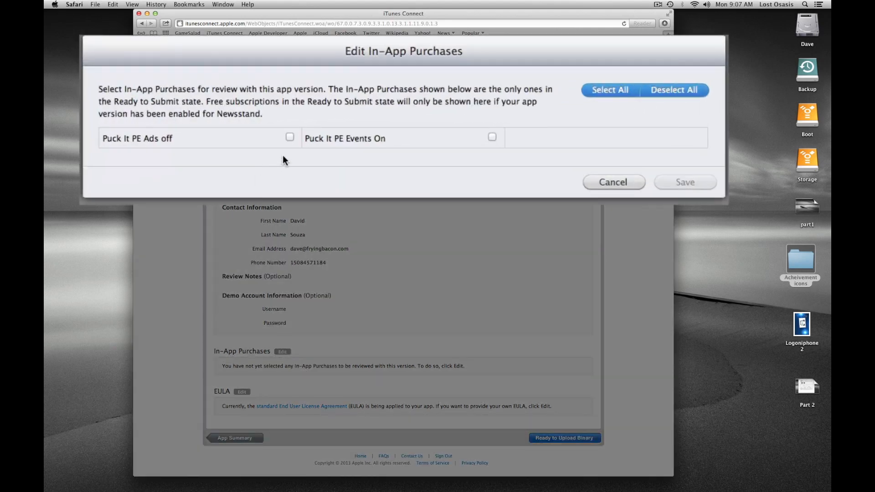
- Tick Puck It PE Ads off and Puck It PE Events On for review and save the version
left_click(290, 137)
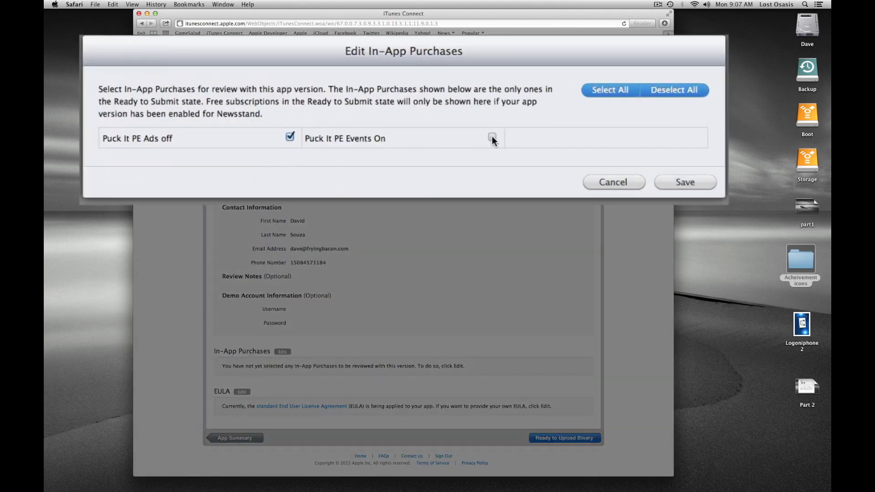
left_click(492, 138)
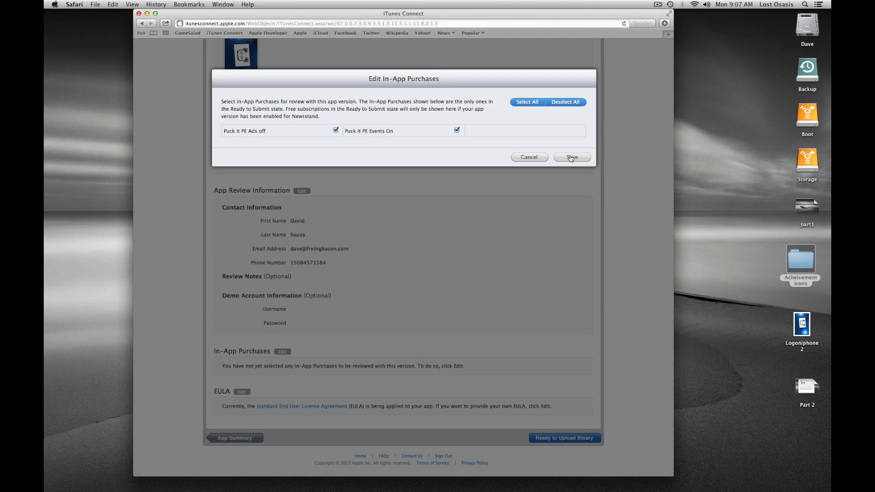
left_click(571, 159)
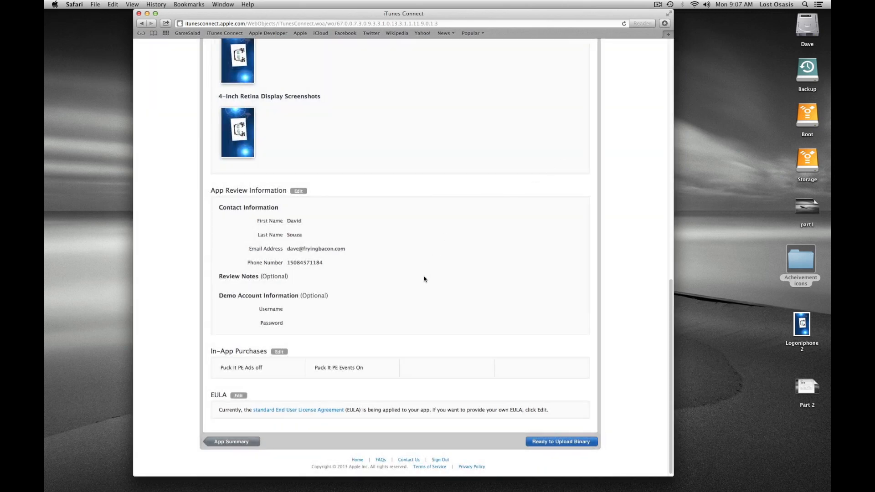
scroll("down", 3)
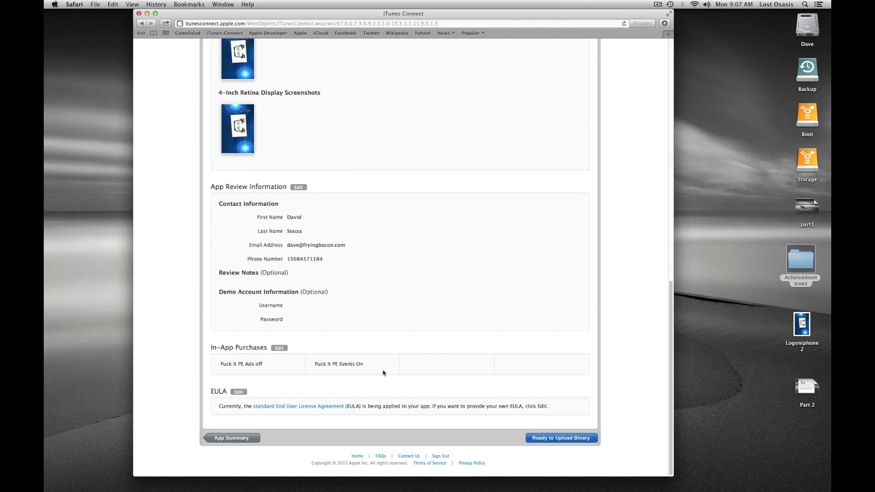
mouse_move(354, 329)
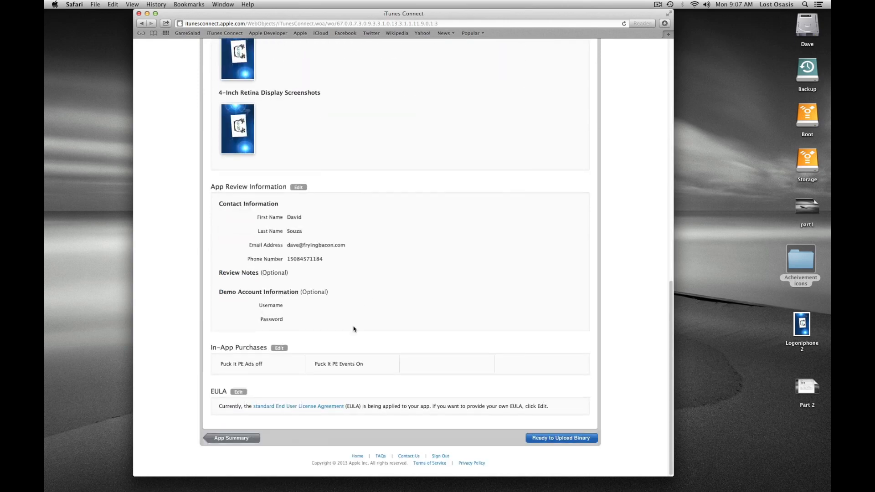
mouse_move(258, 360)
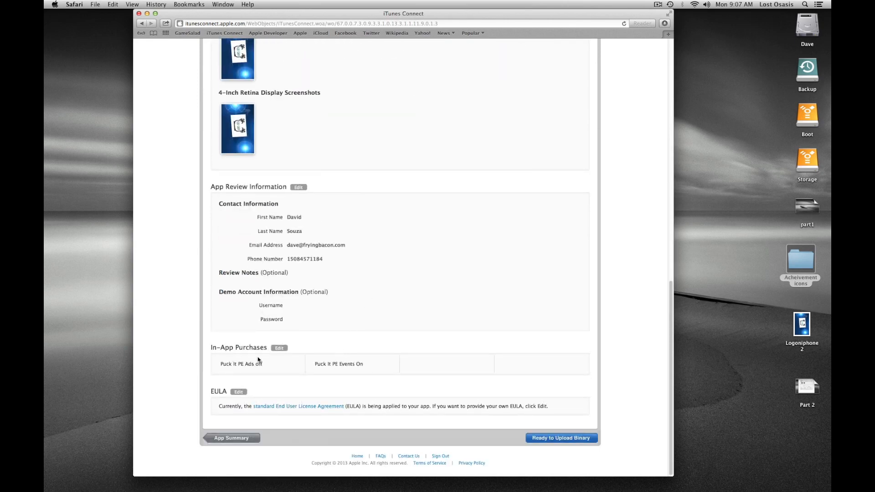
mouse_move(453, 279)
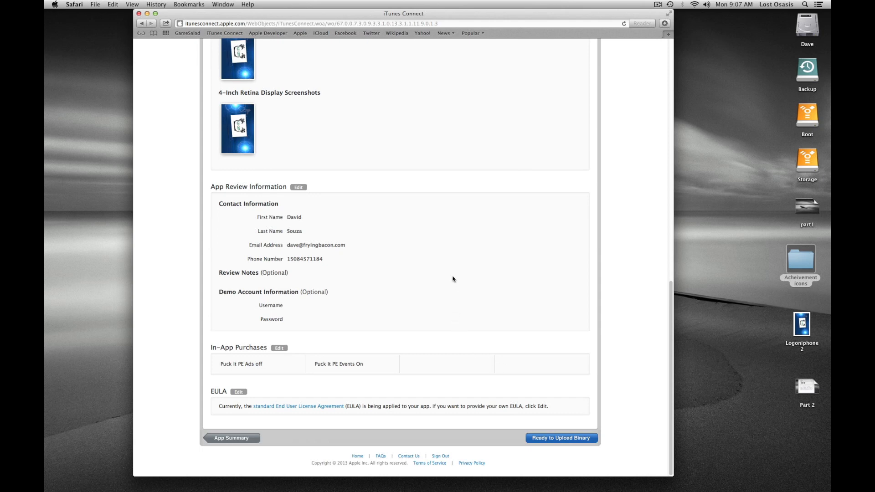
mouse_move(427, 242)
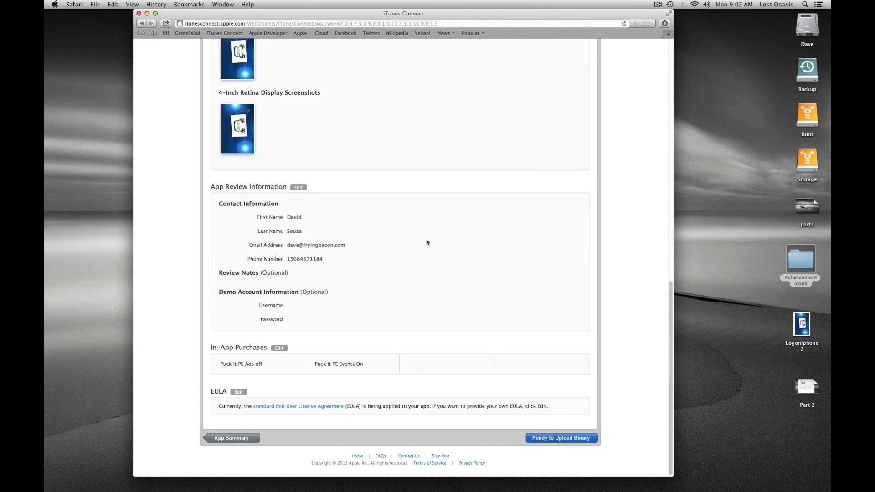
left_click(232, 438)
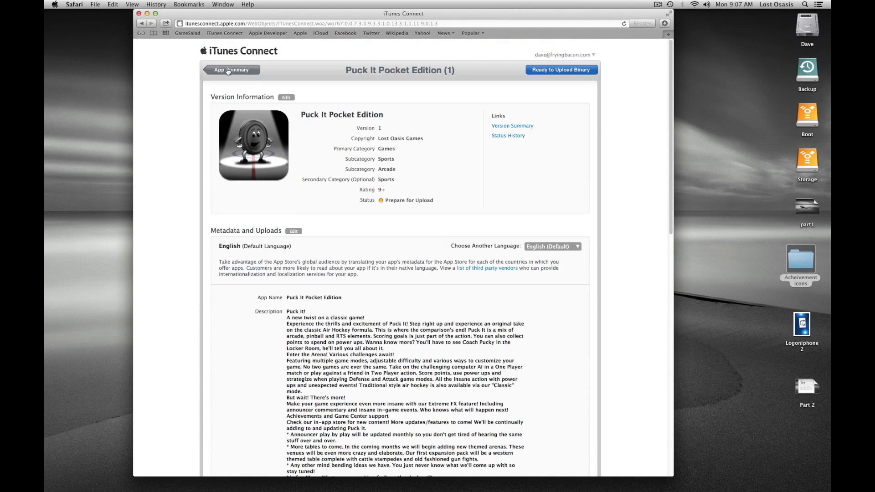
- Return to the Puck It Pocket Edition summary, briefly revisiting version 1 details
left_click(232, 71)
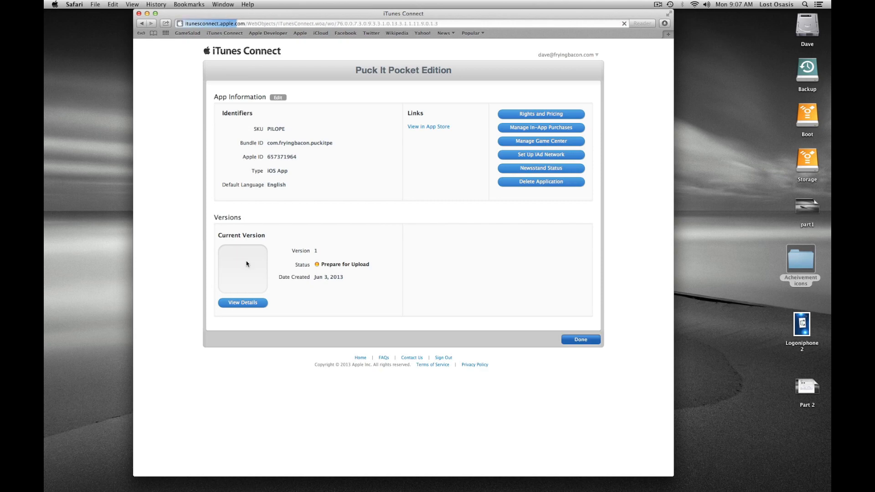
left_click(242, 303)
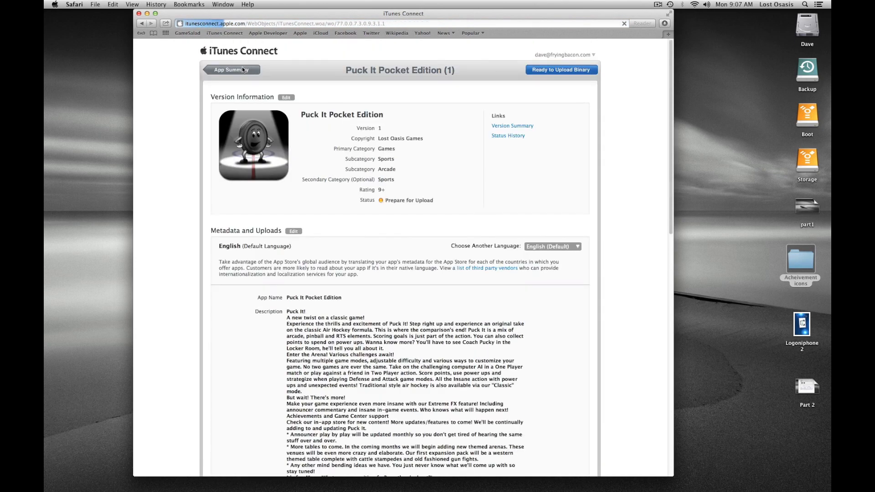
left_click(230, 71)
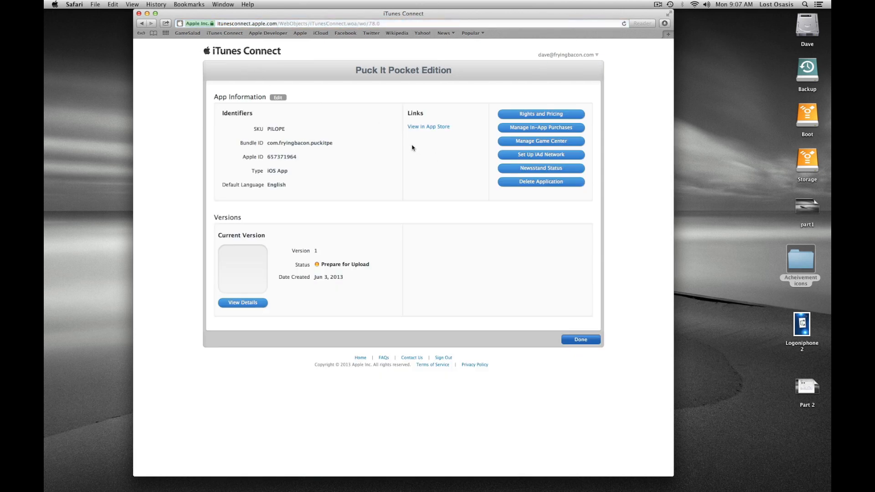
mouse_move(391, 141)
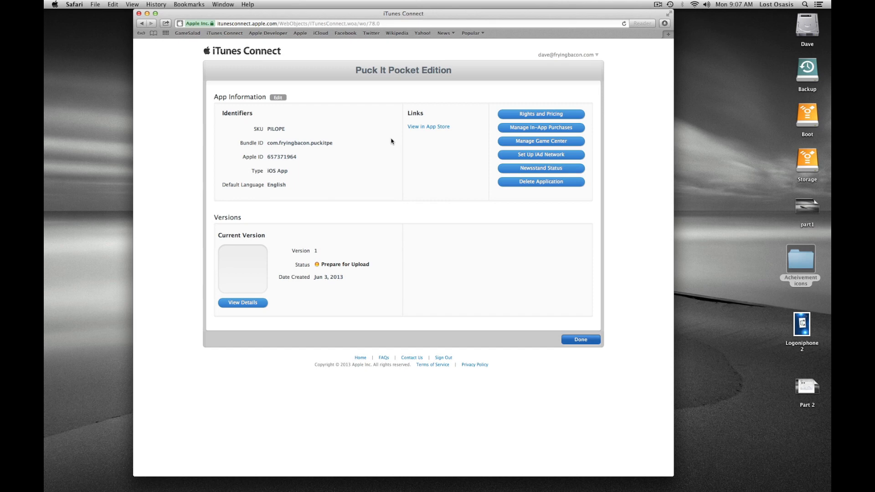
mouse_move(378, 134)
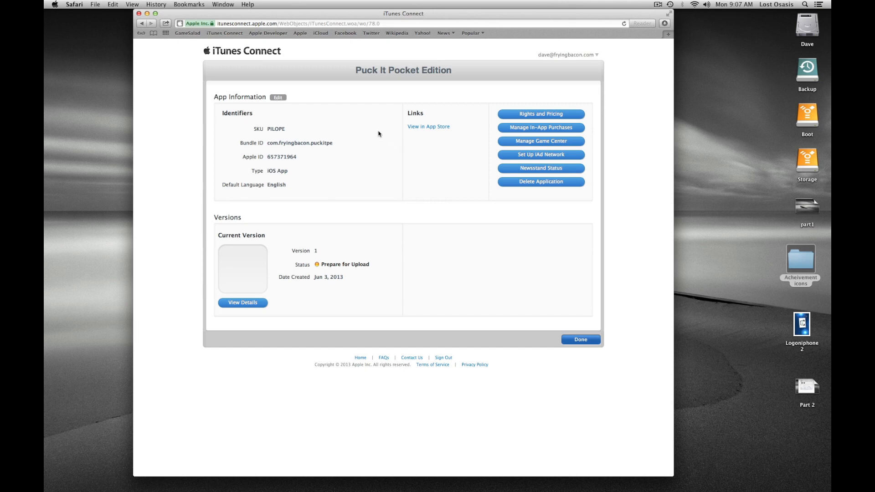
mouse_move(380, 135)
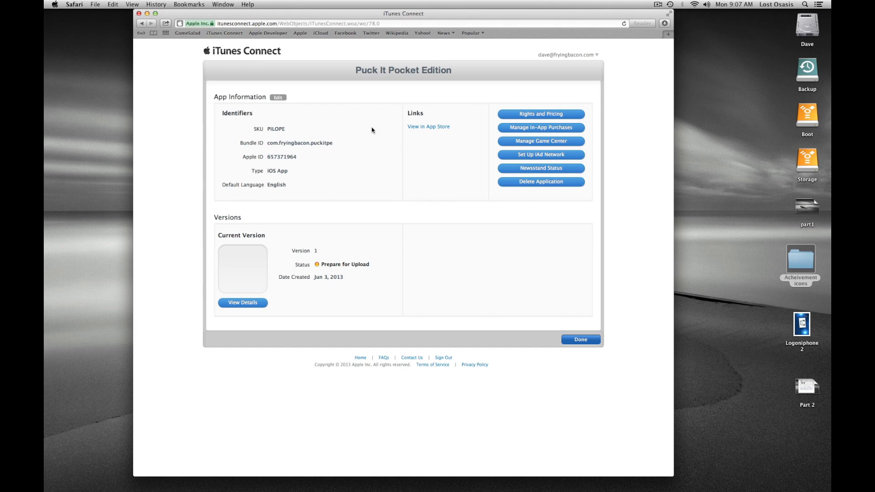
mouse_move(319, 75)
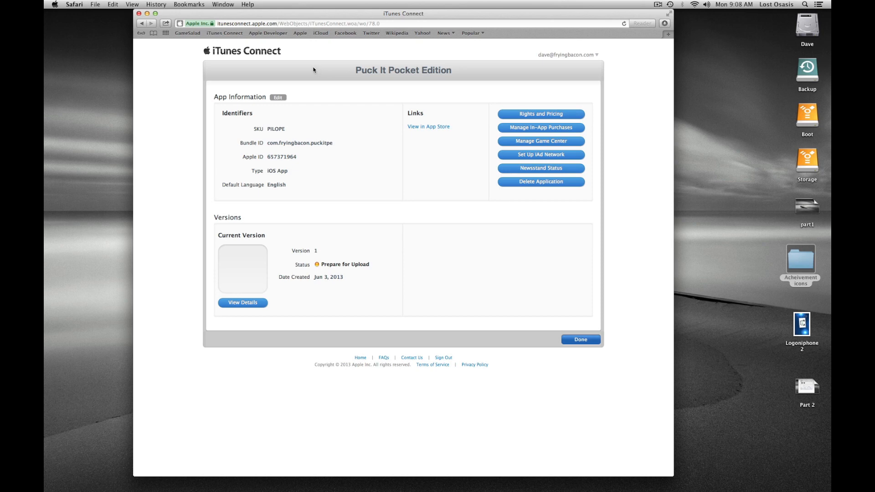
mouse_move(565, 73)
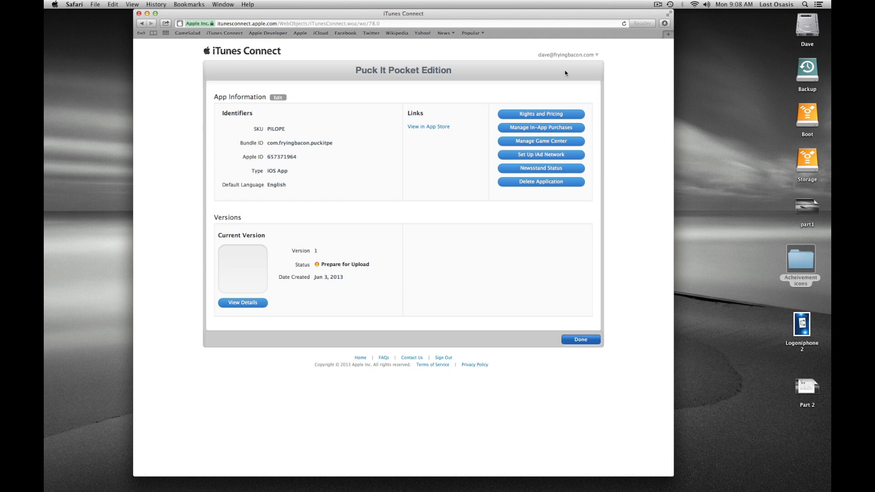